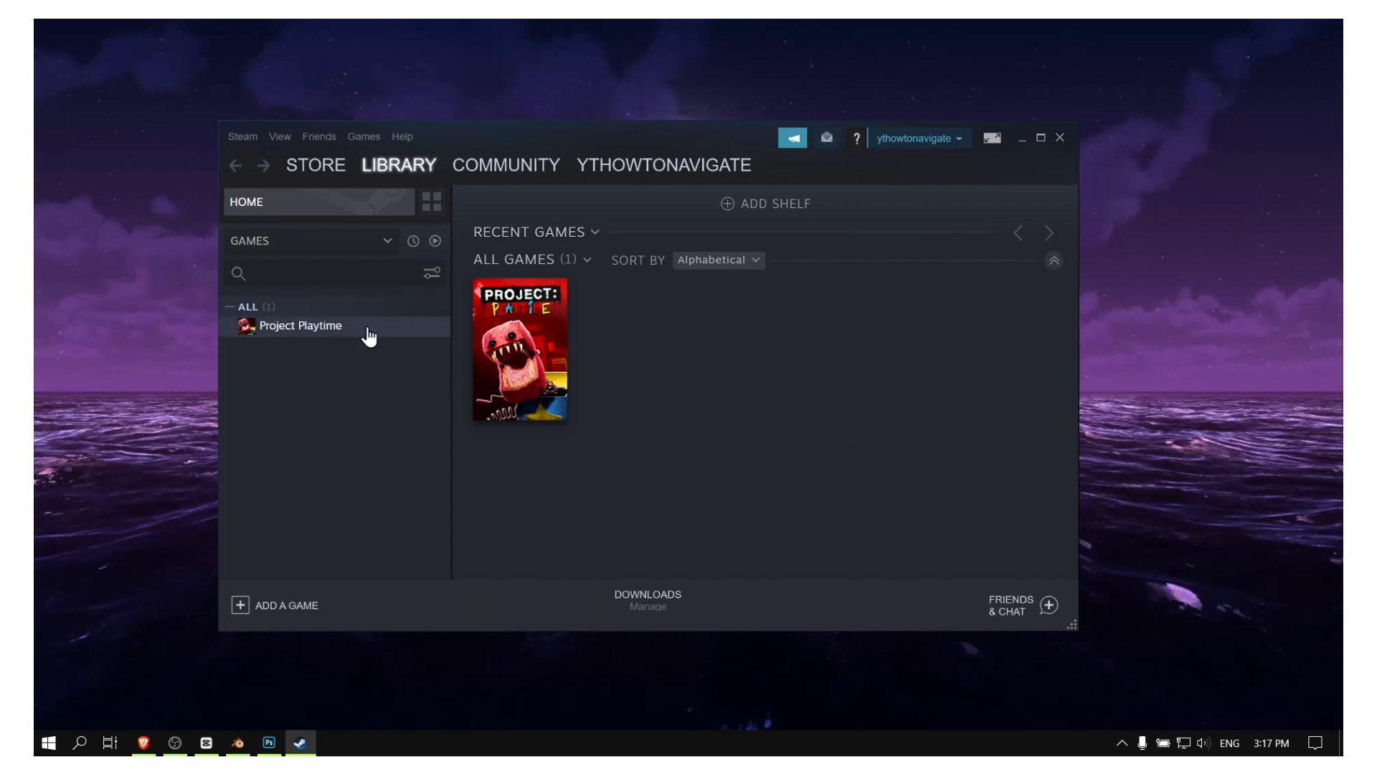
Show Project Playtime's Local Files properties in the Steam Library, listing its 10.66 GB install.
right_click(300, 325)
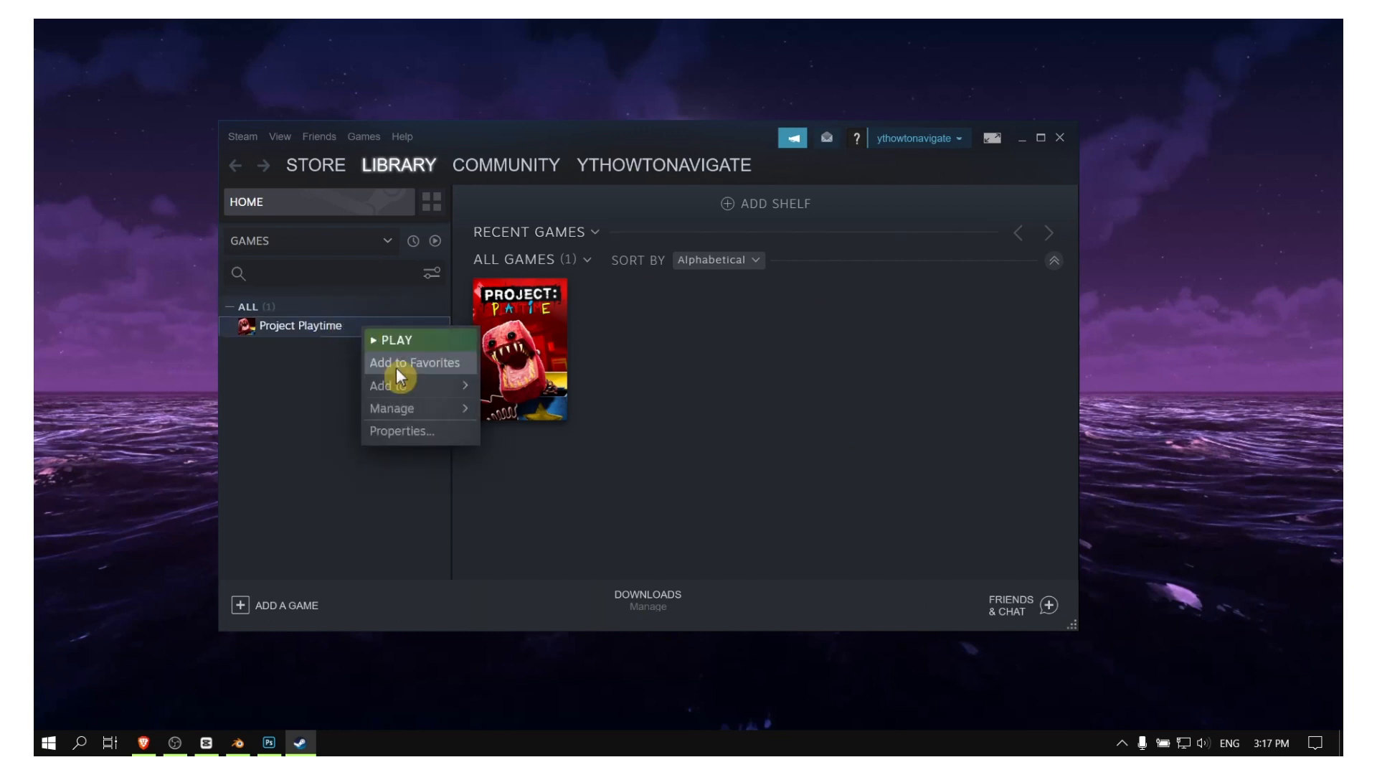
left_click(401, 432)
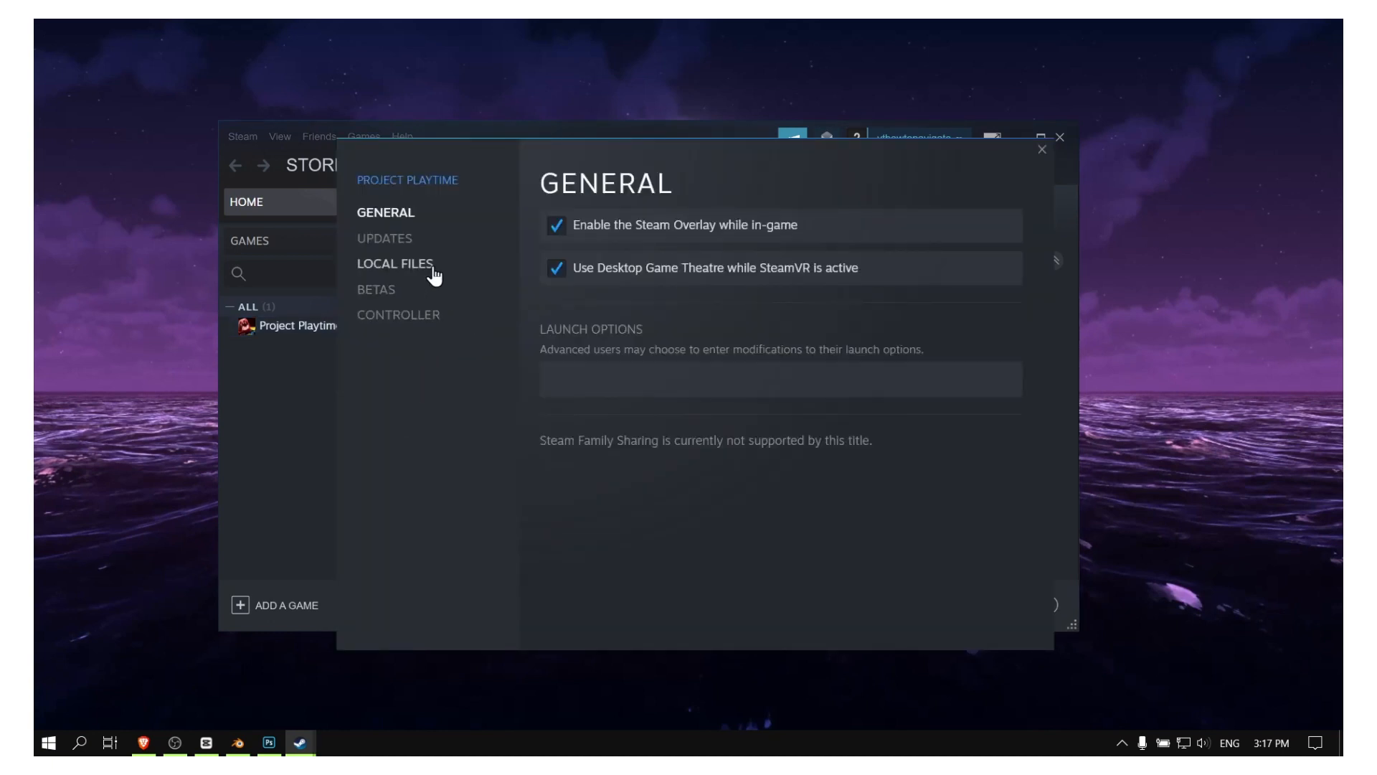
left_click(393, 264)
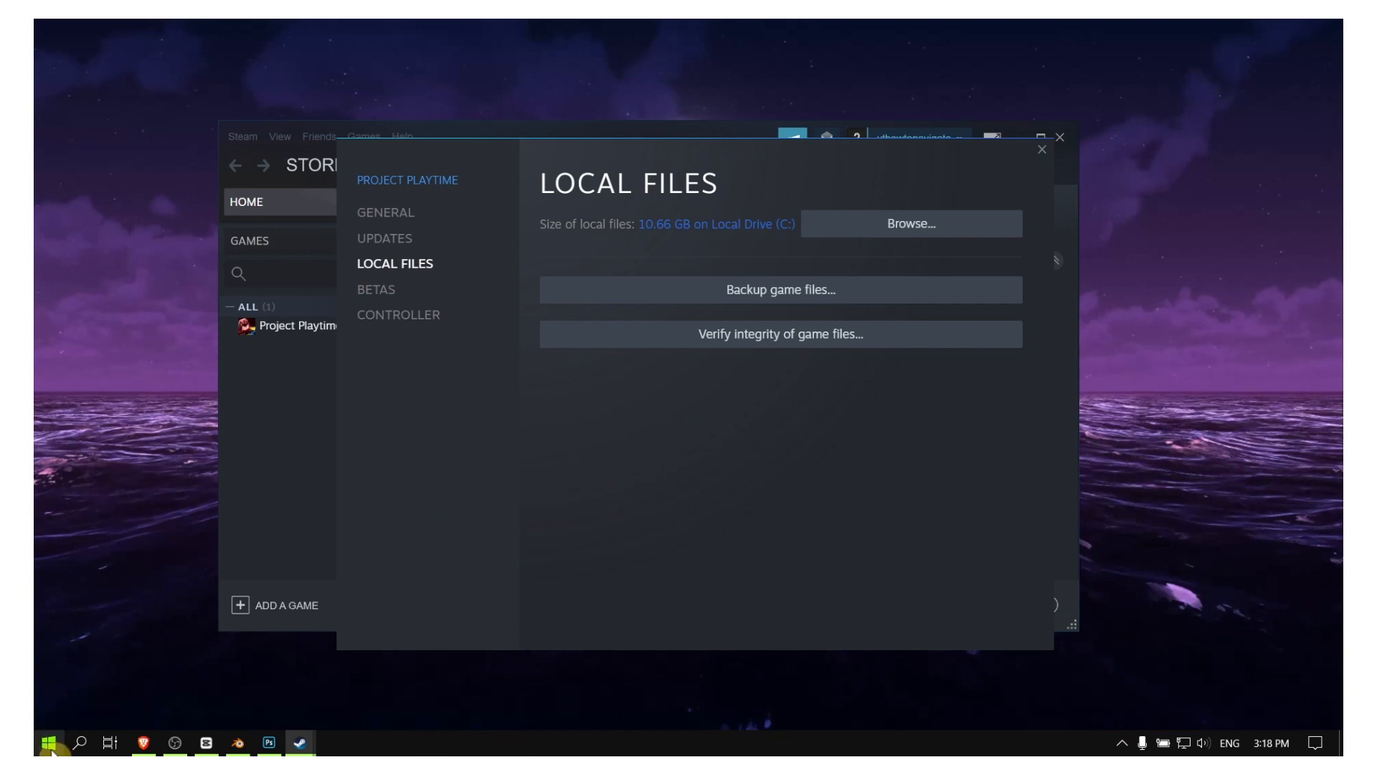
mouse_move(451, 436)
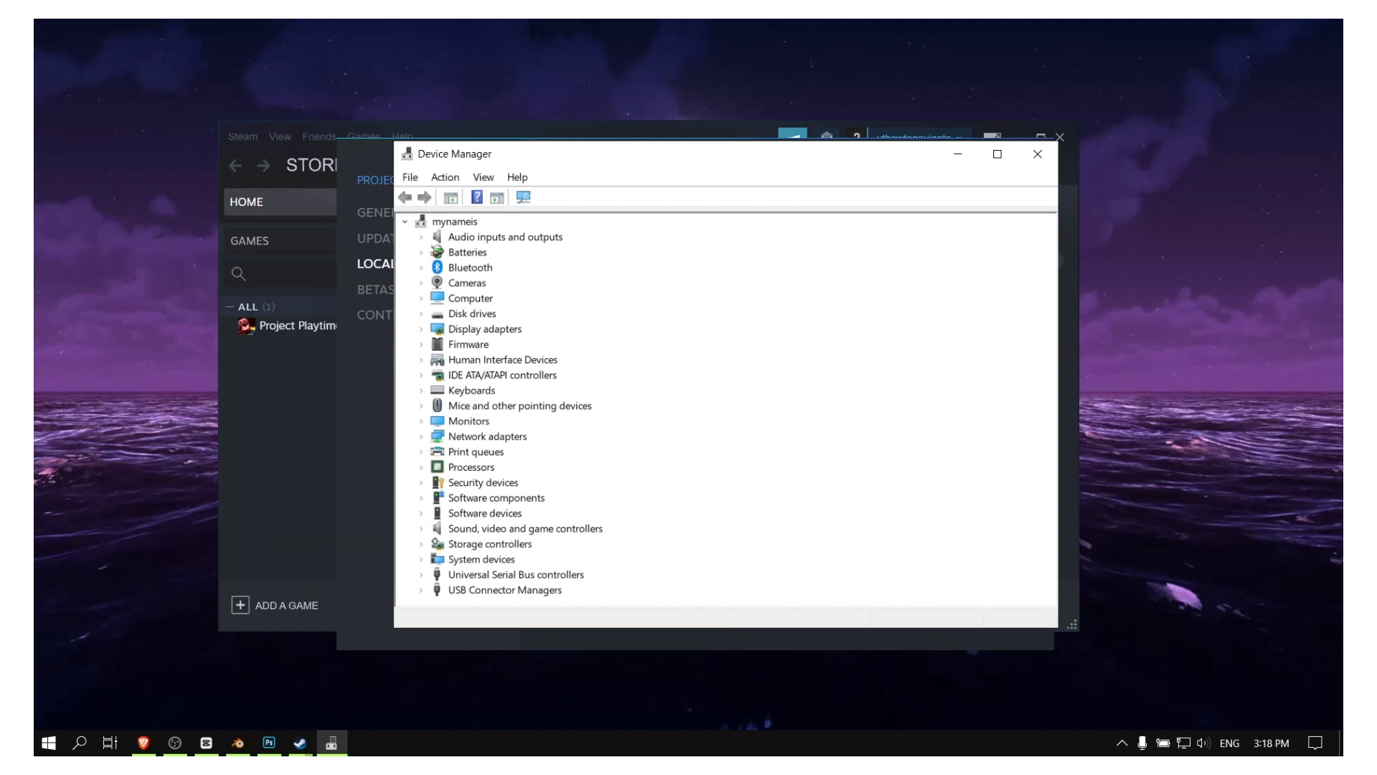
mouse_move(565, 353)
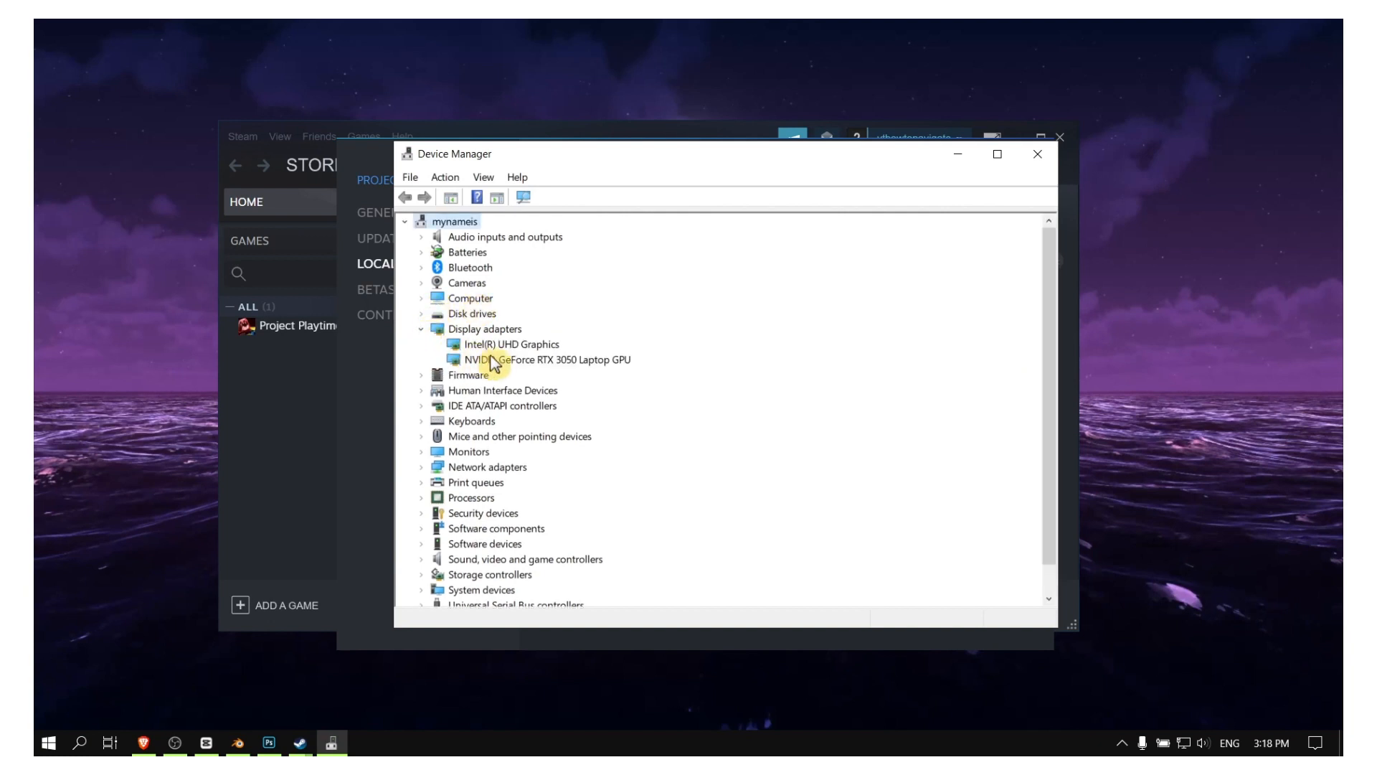
Start a driver update for the NVIDIA GeForce RTX 3050 Laptop GPU under Display adapters.
left_click(543, 359)
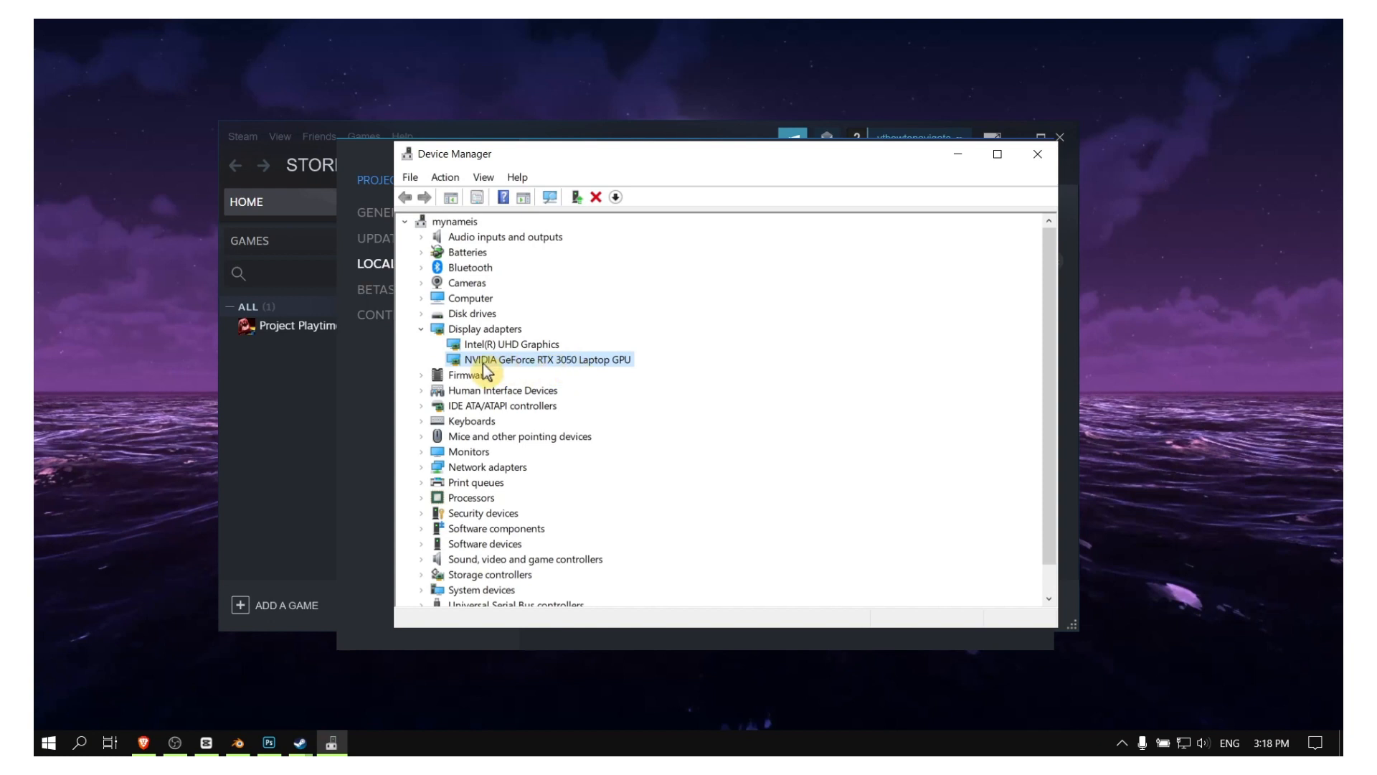
mouse_move(539, 366)
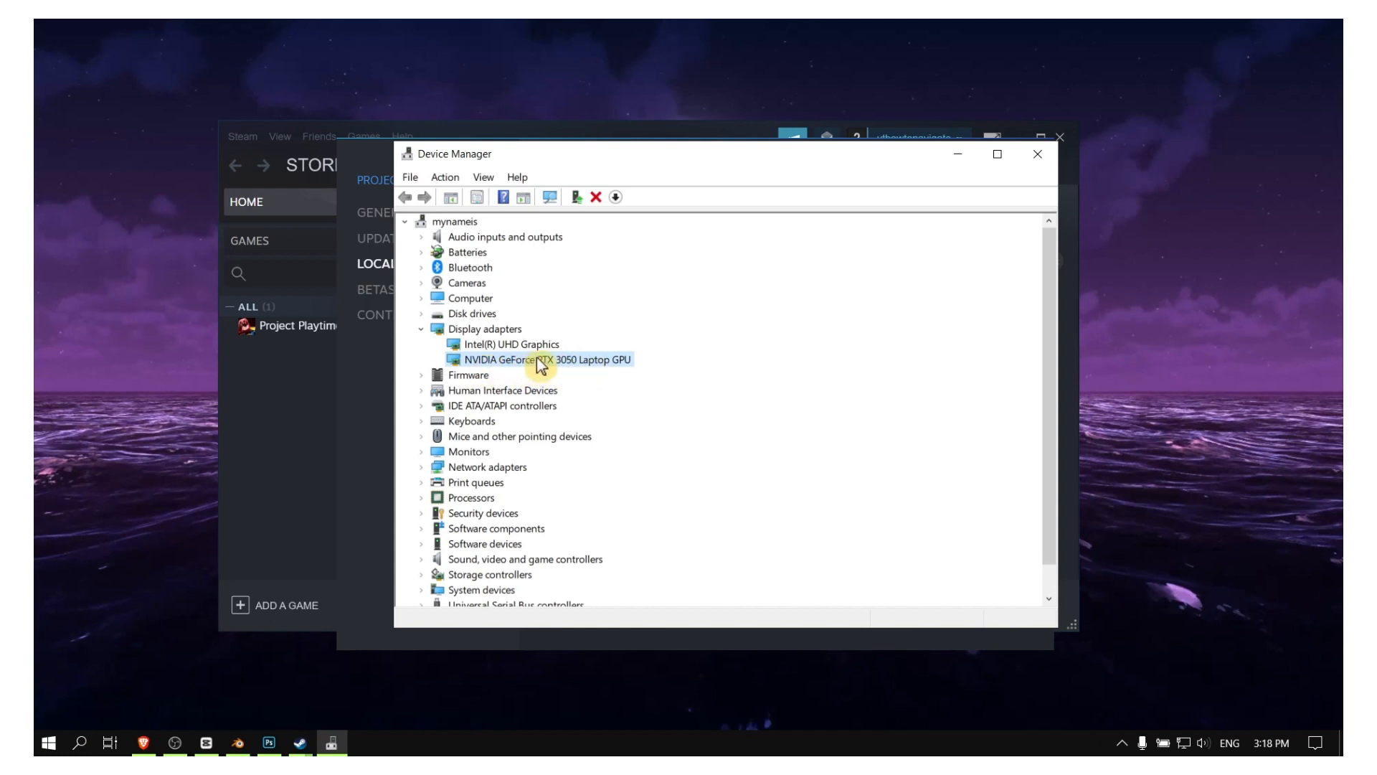
mouse_move(551, 373)
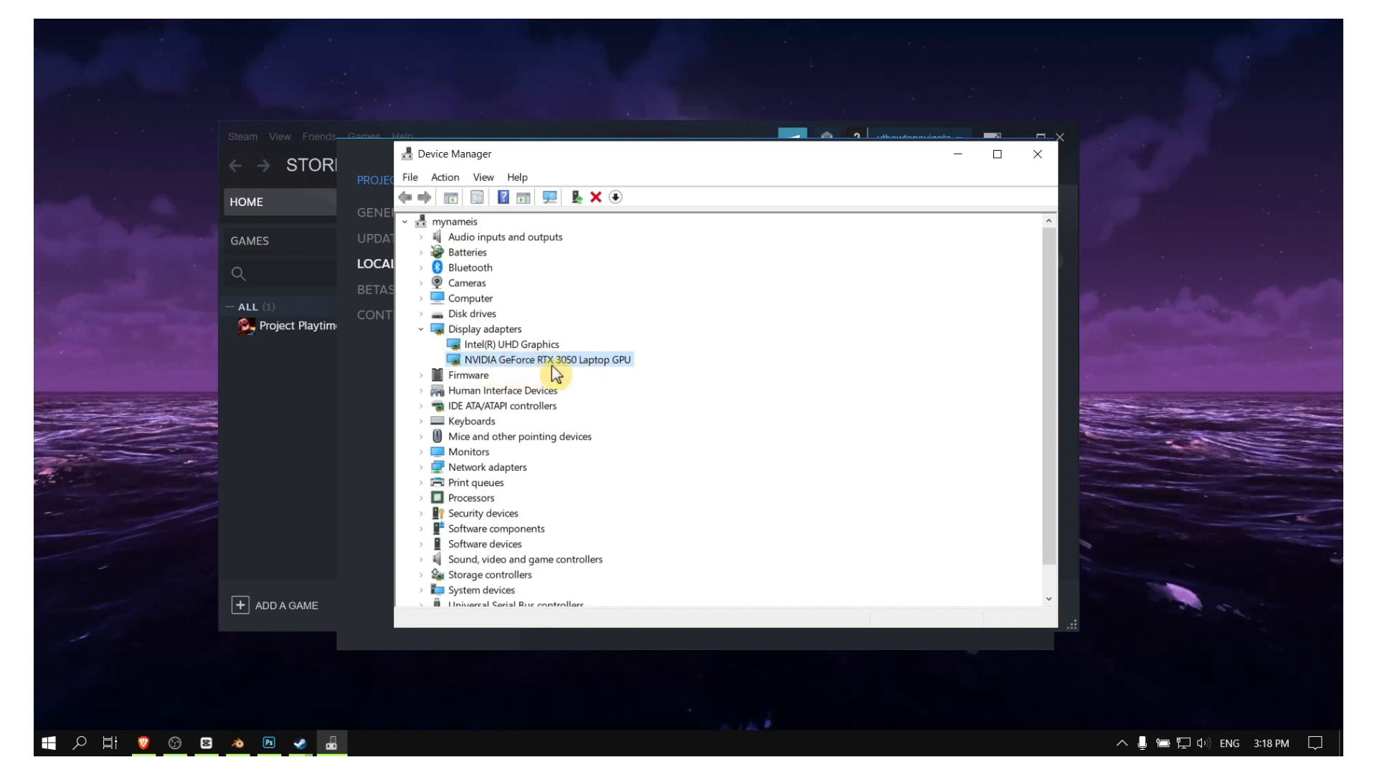
right_click(543, 358)
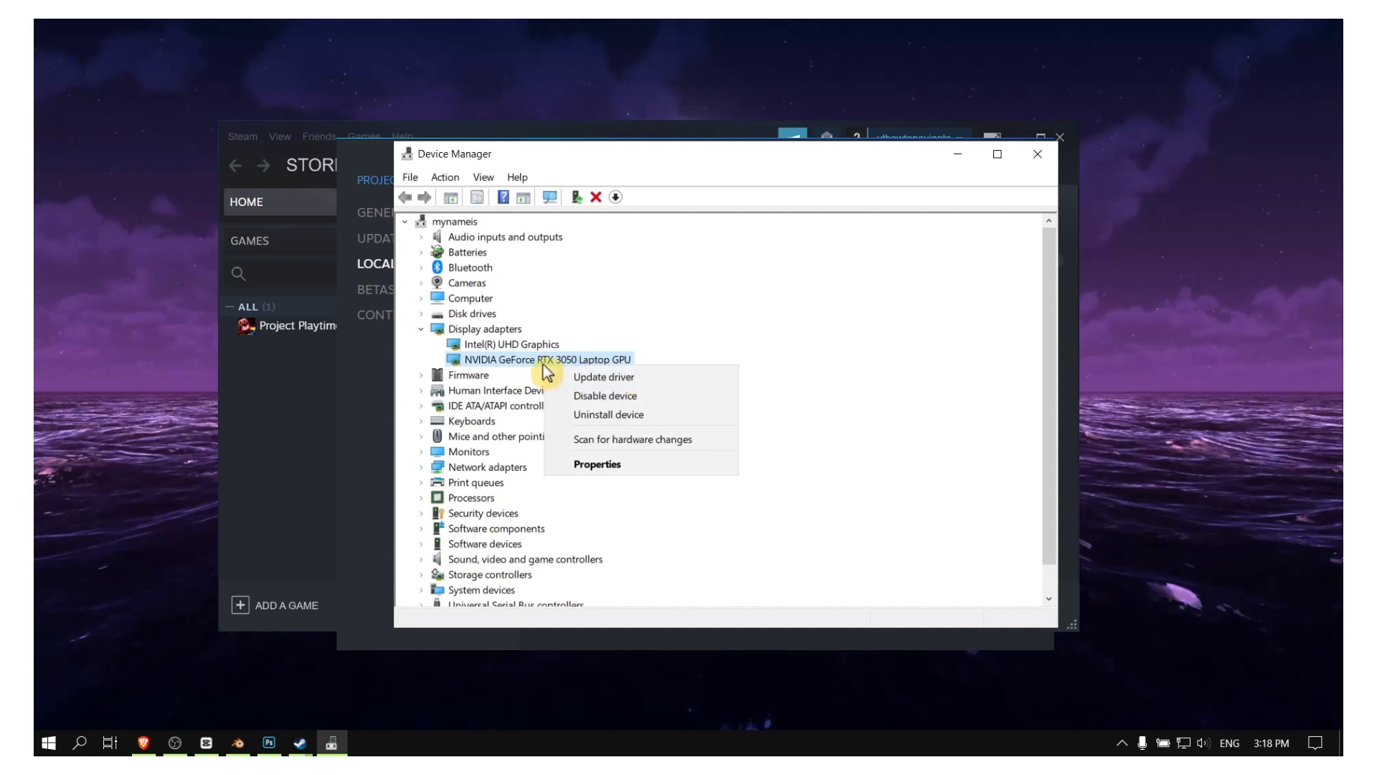
left_click(604, 376)
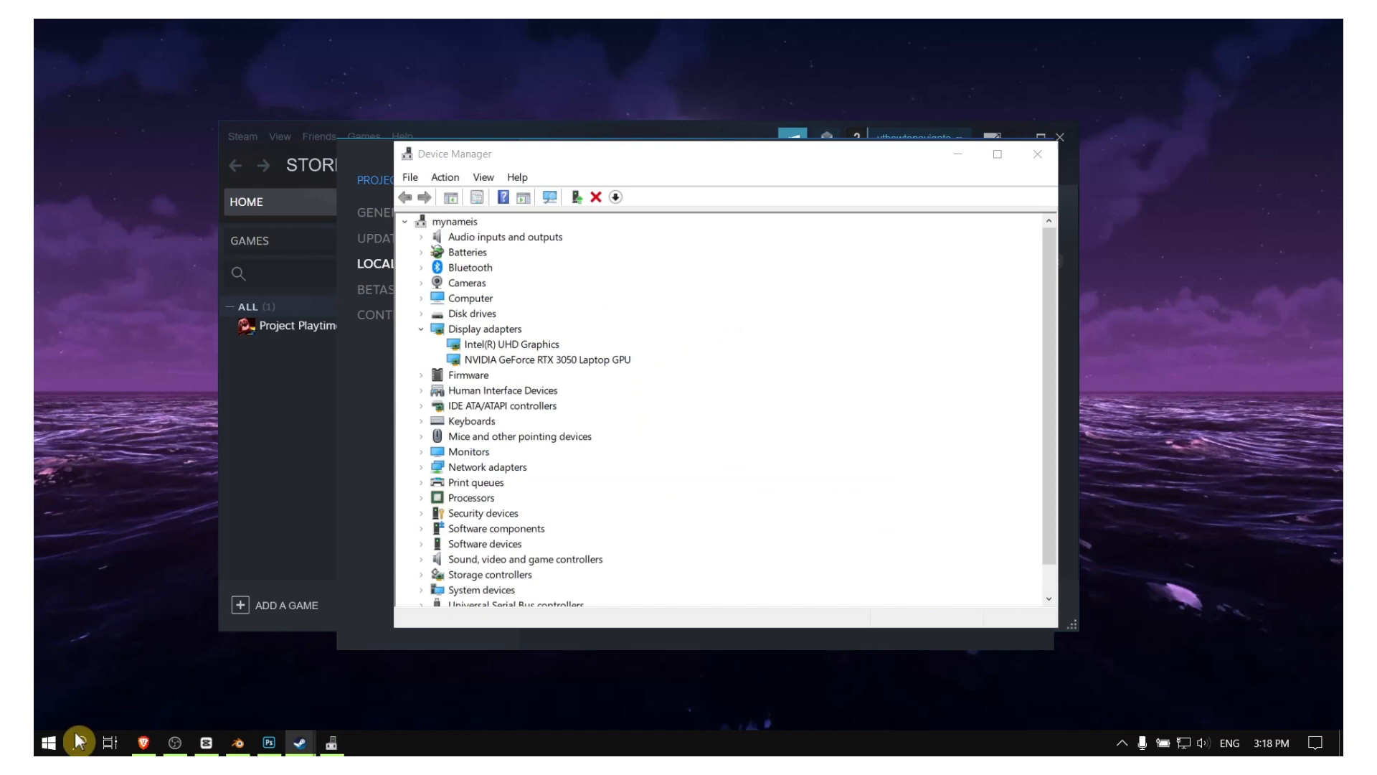
left_click(546, 359)
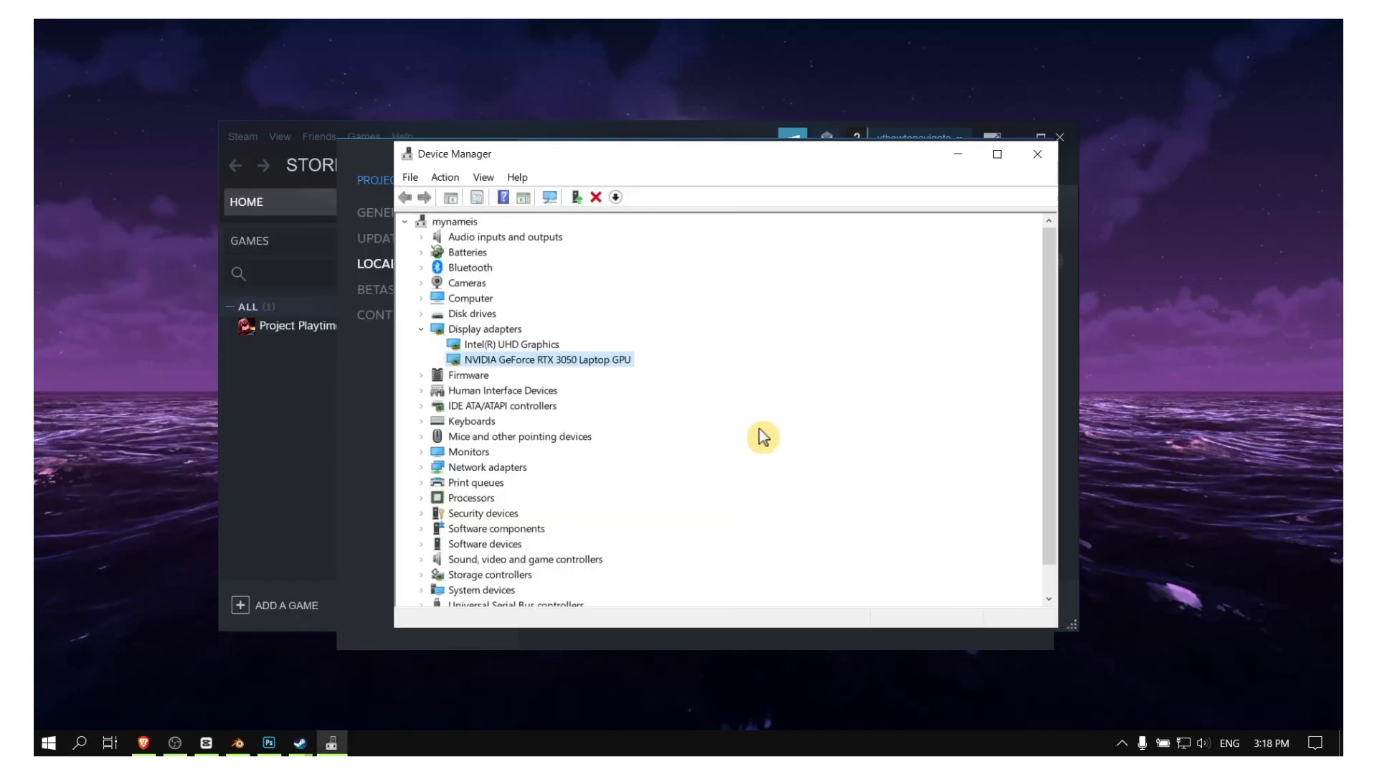
left_click(79, 742)
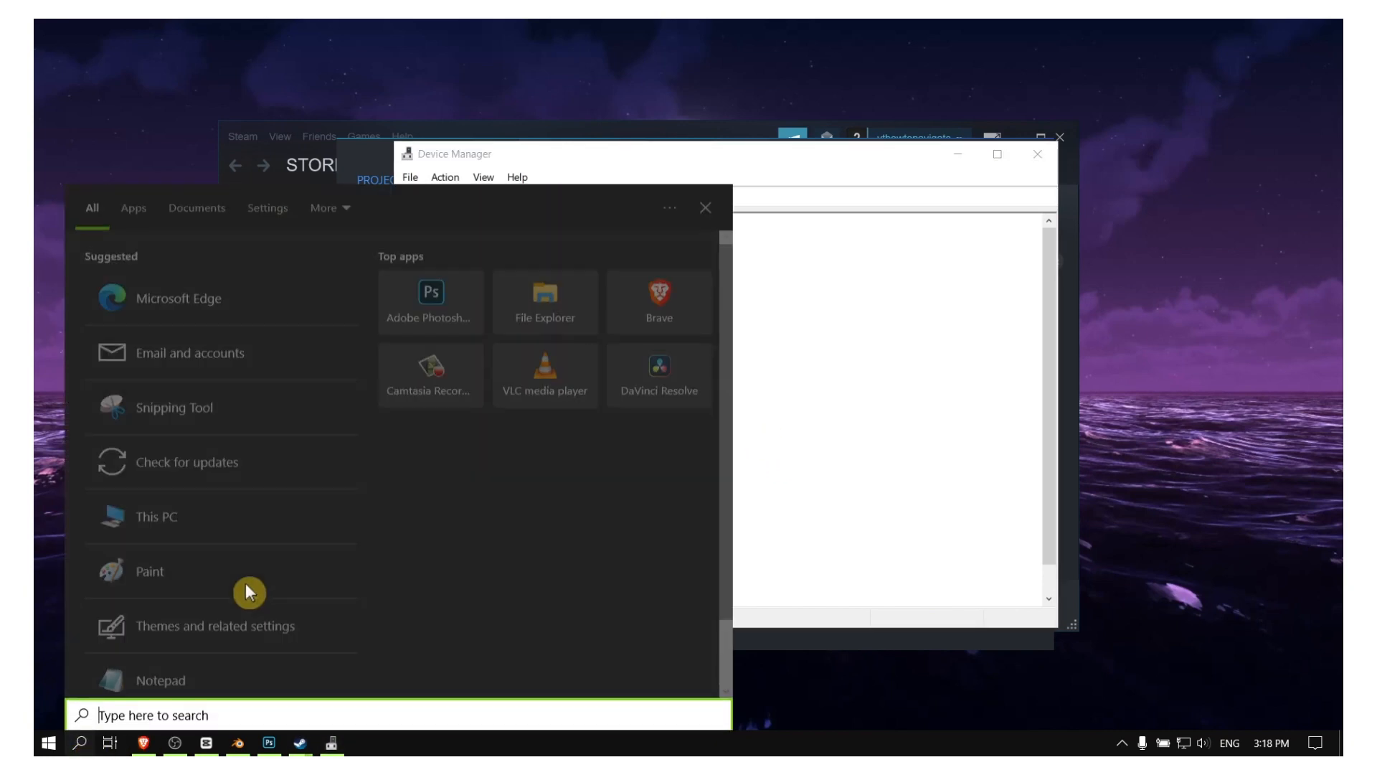
type("geForce Experience")
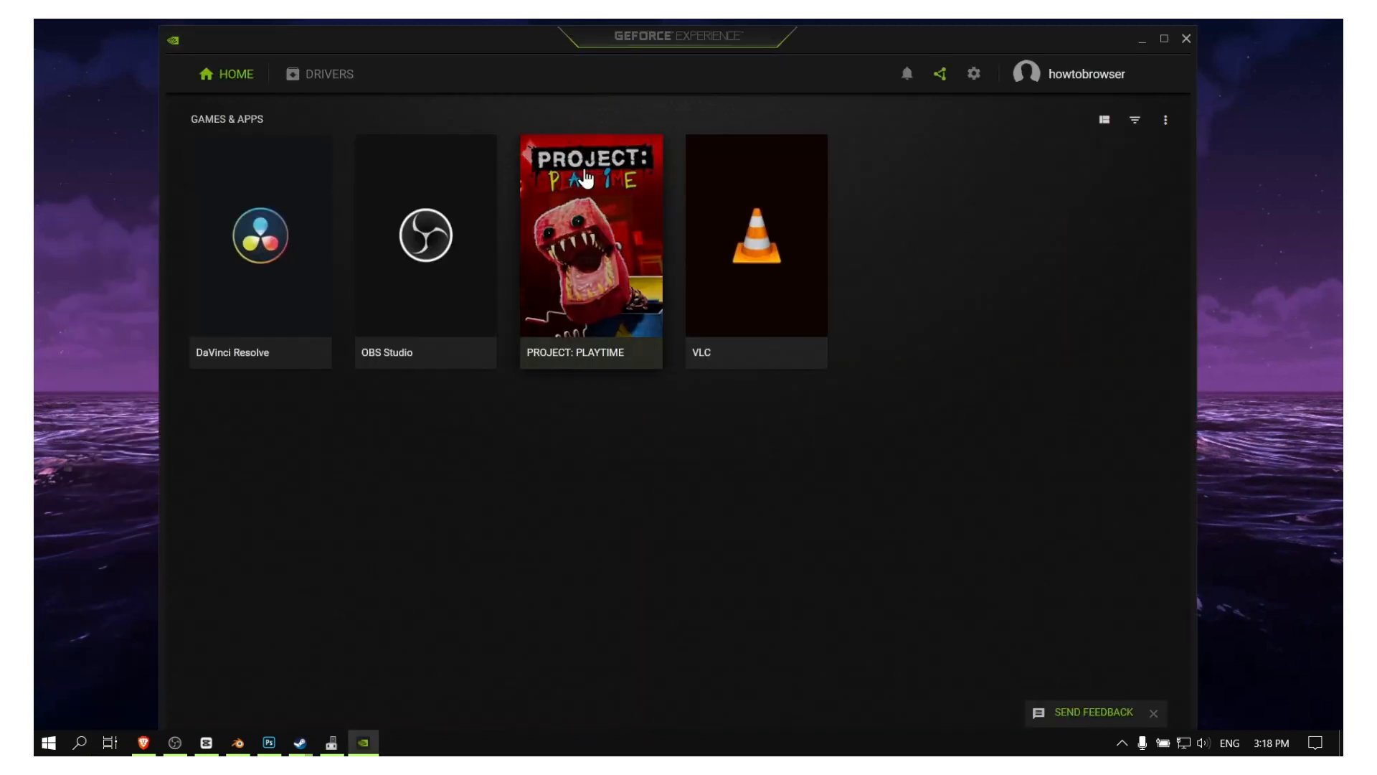
left_click(327, 73)
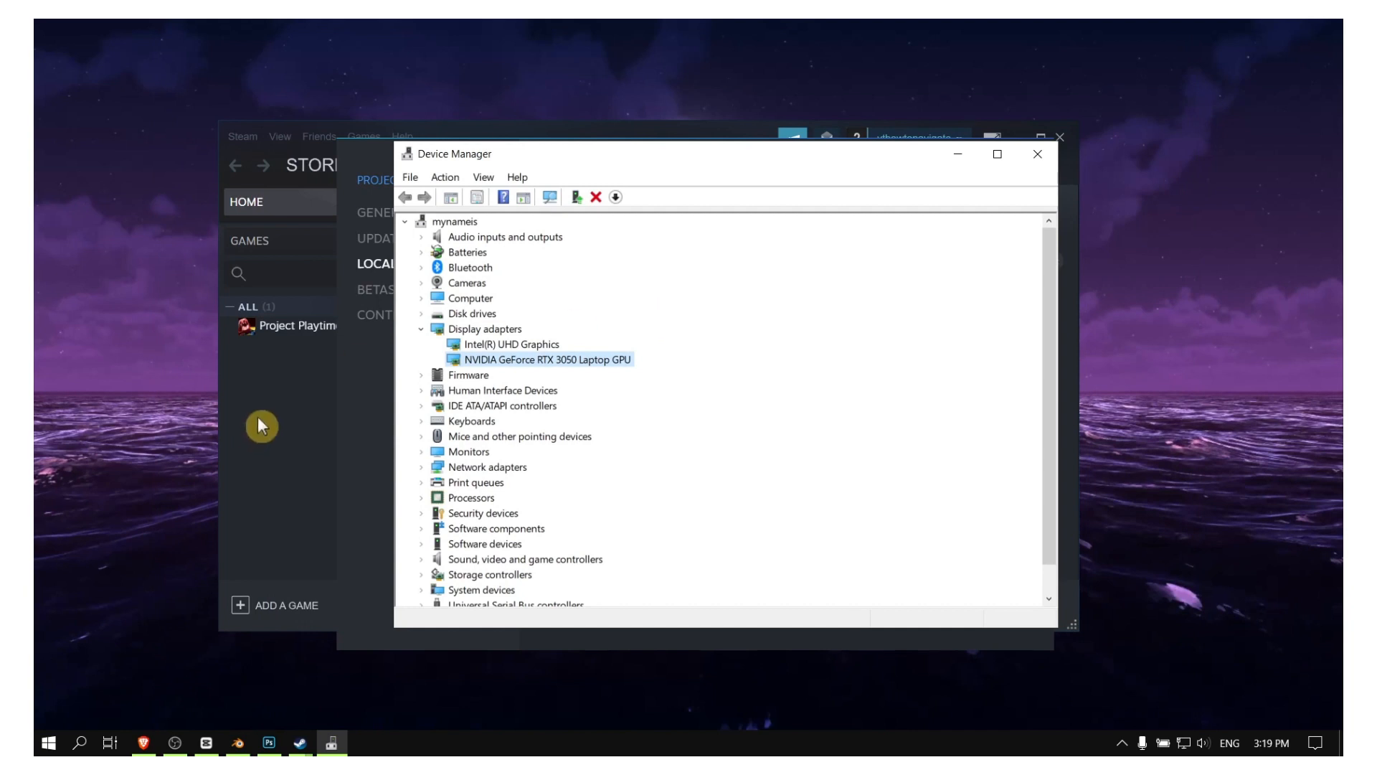
mouse_move(277, 611)
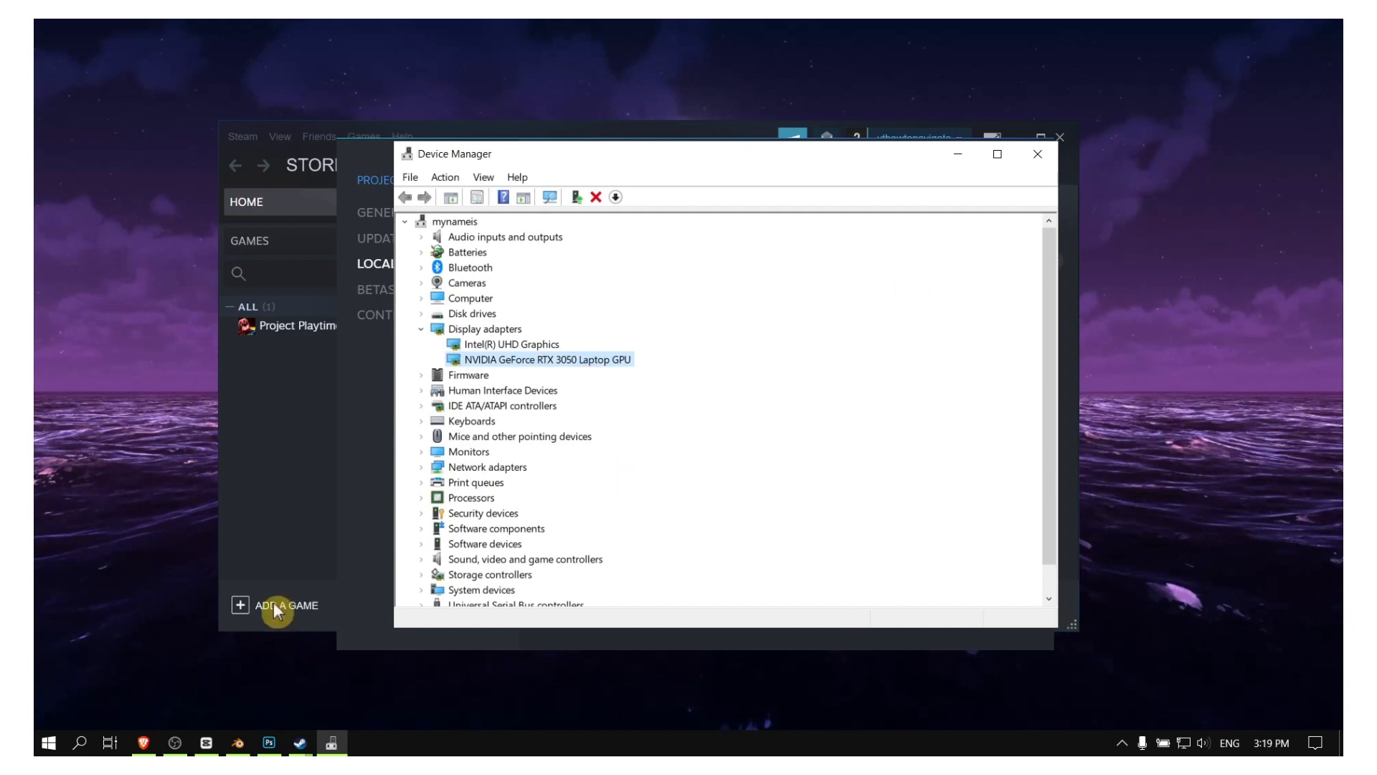
mouse_move(471, 451)
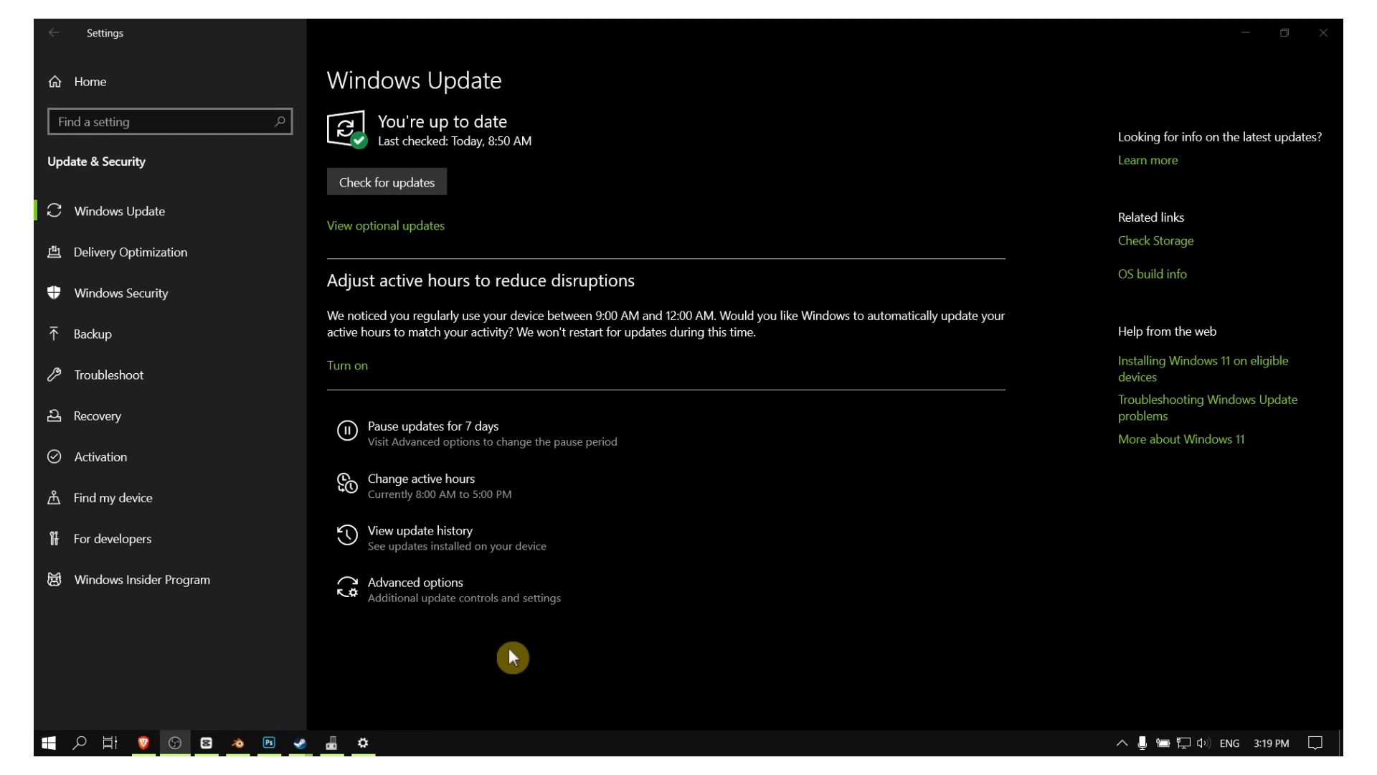
Search for 'windows up' to reach the Windows Update settings page.
left_click(79, 741)
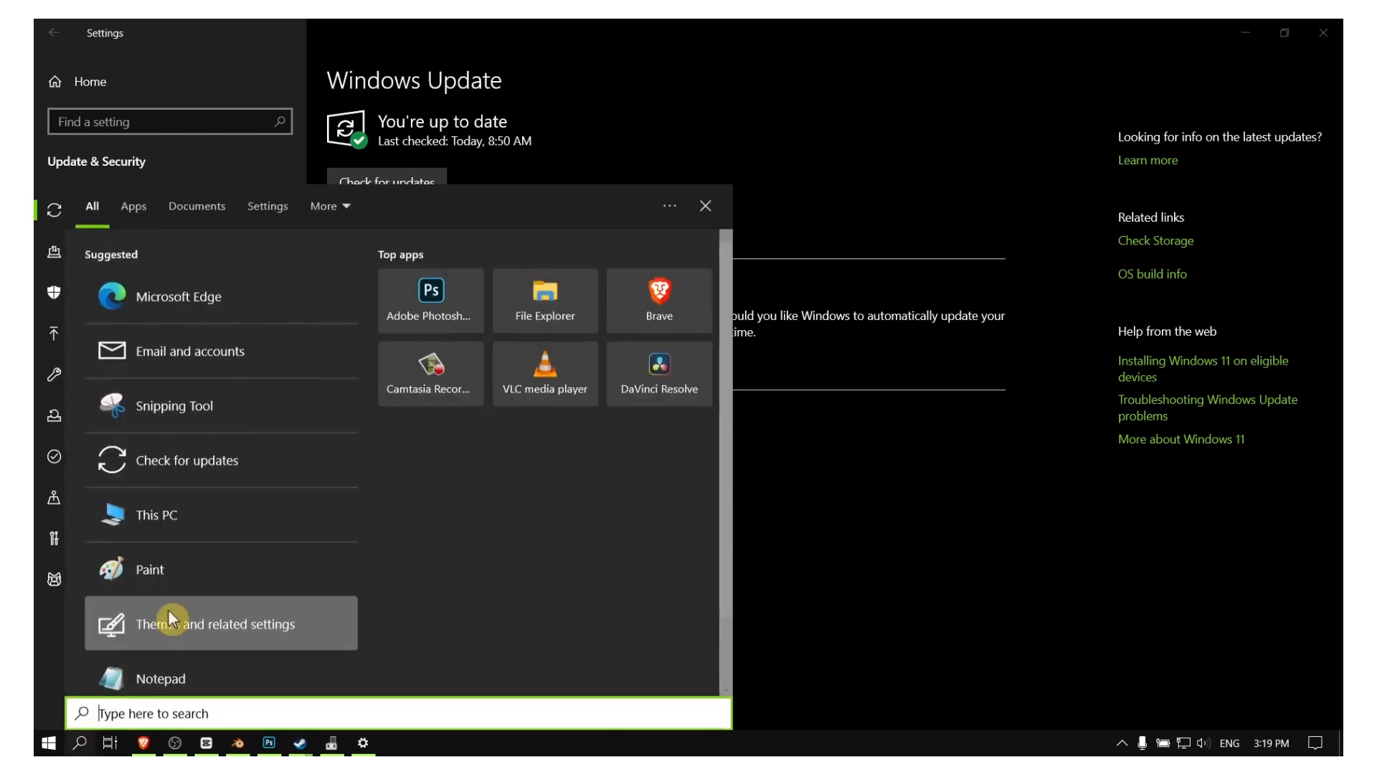
type("windows Defender Firewall")
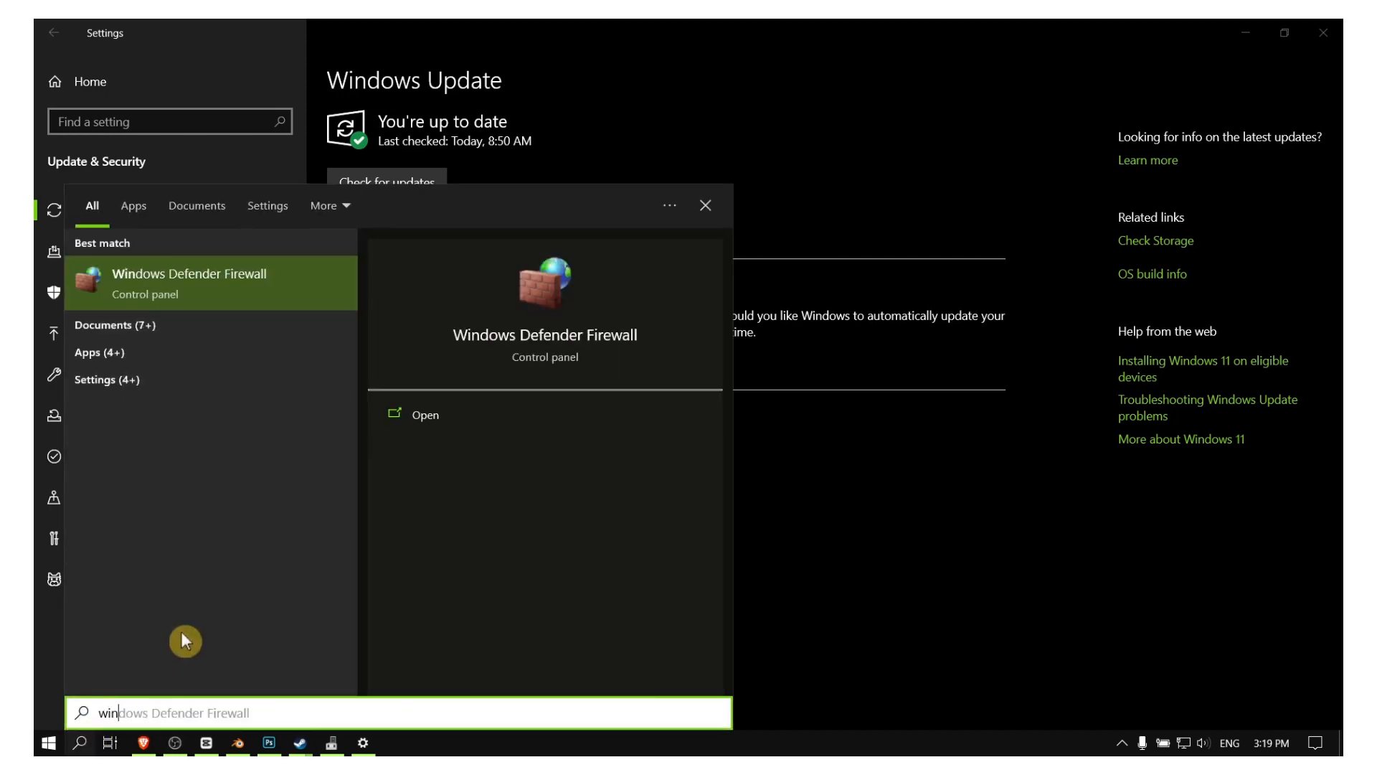
type("windows up")
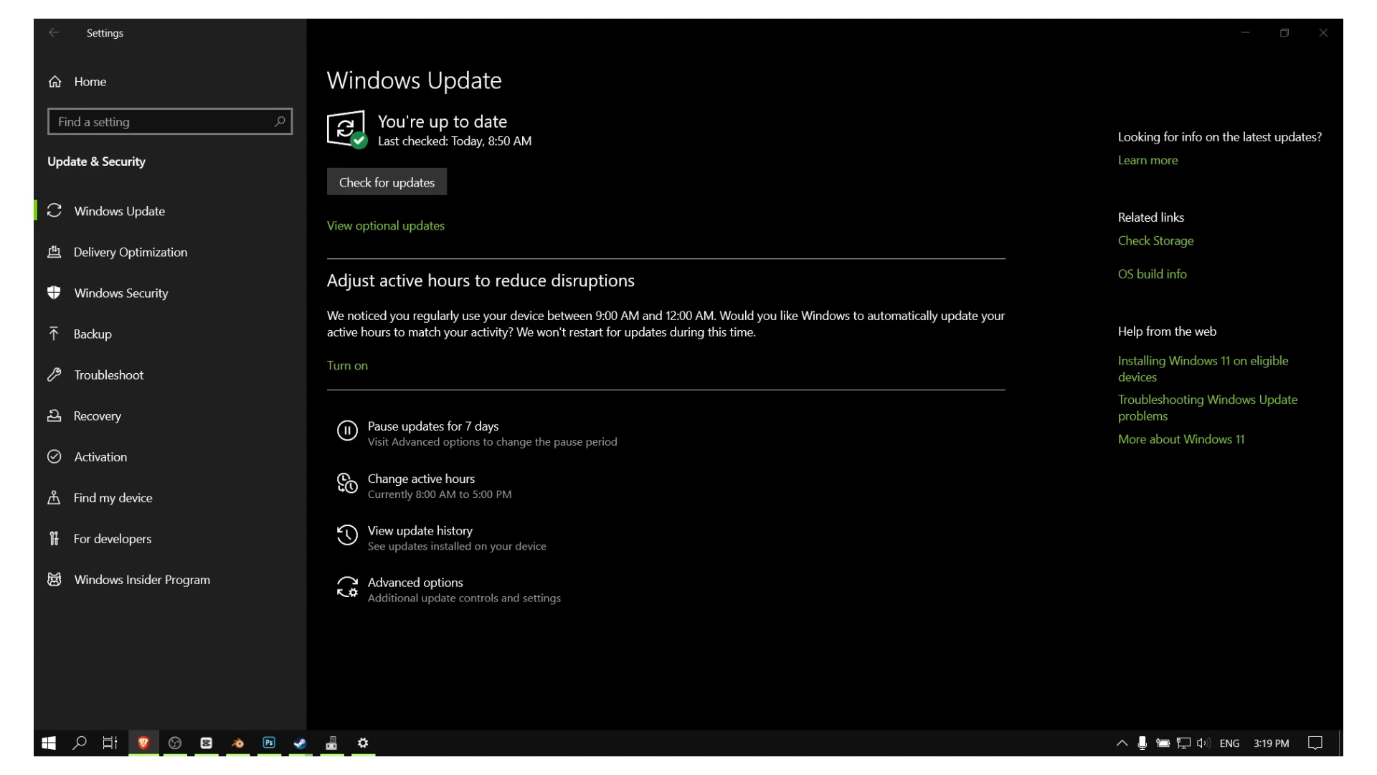
Search 'power op' and bring up the Power & sleep settings.
left_click(79, 741)
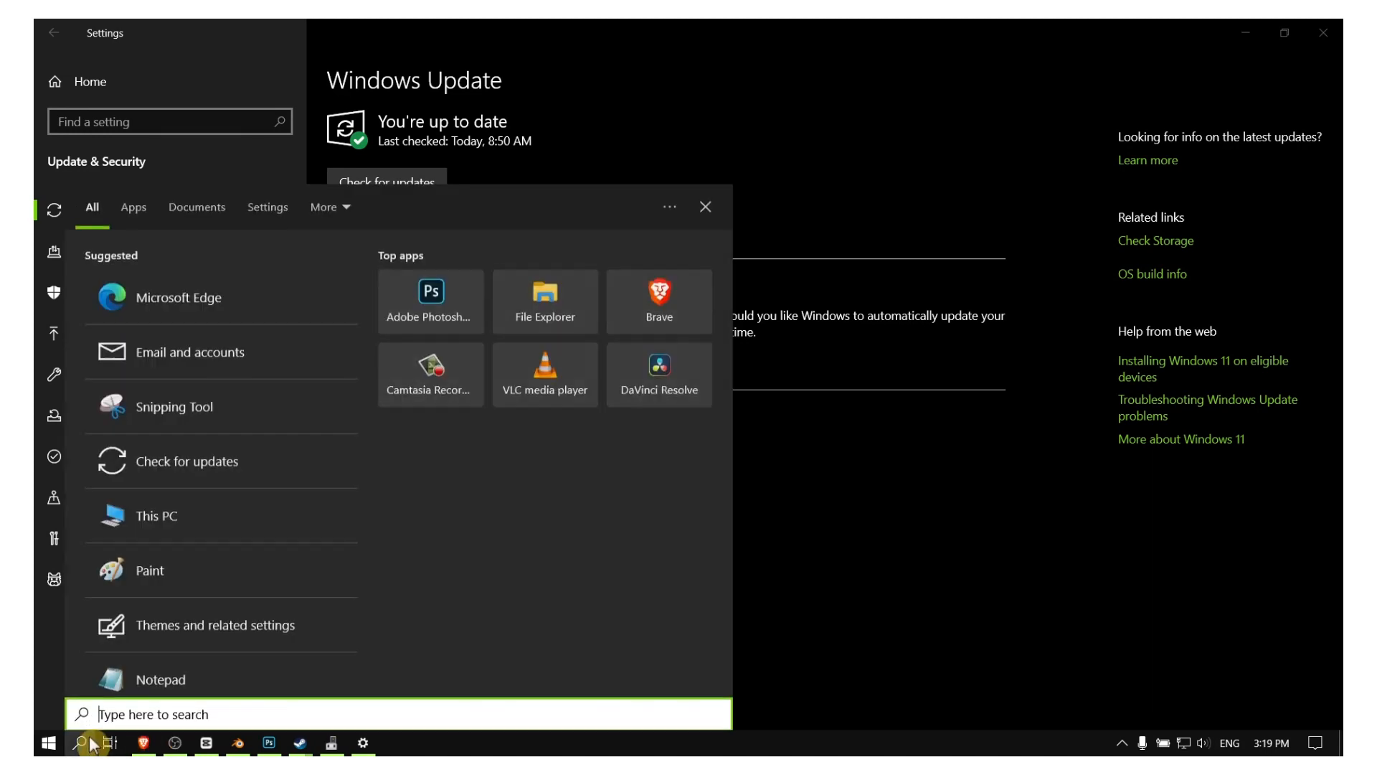
type("power options")
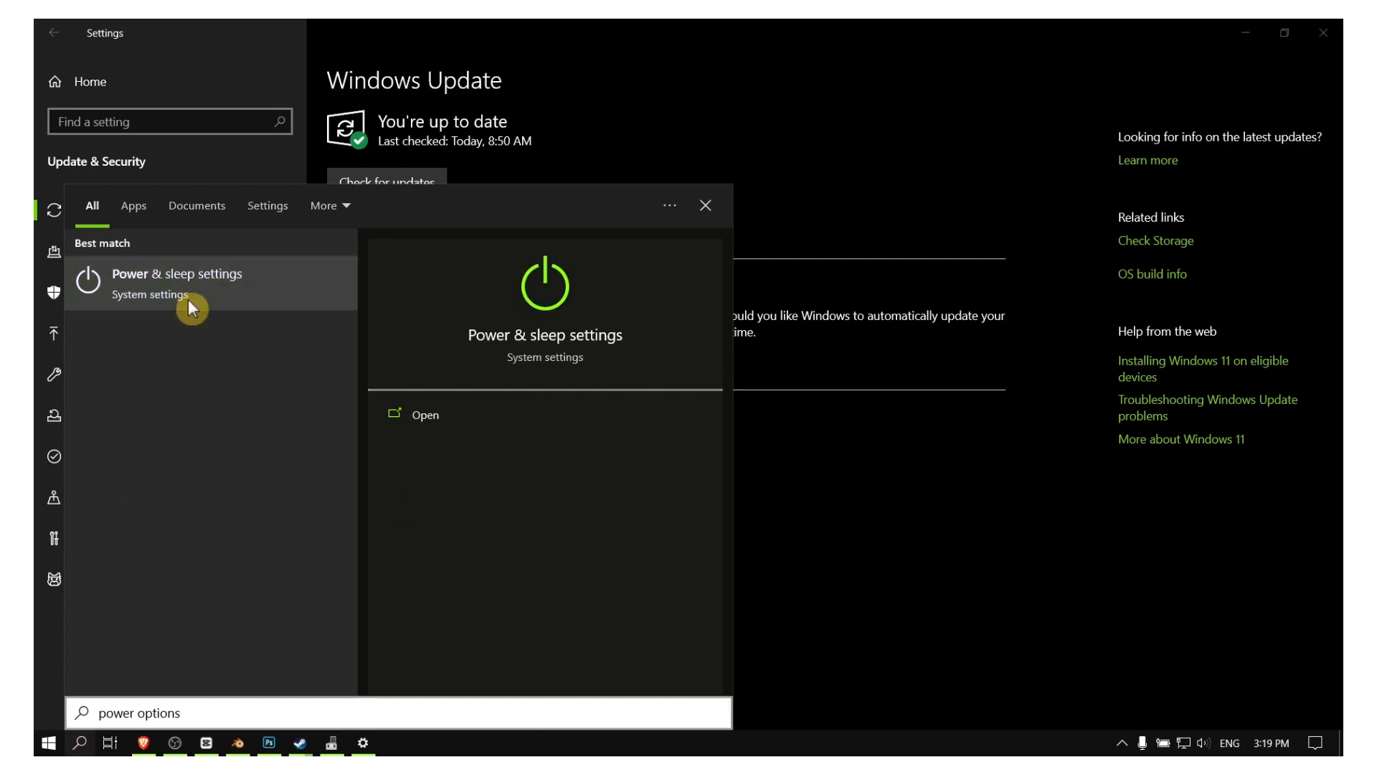
left_click(177, 283)
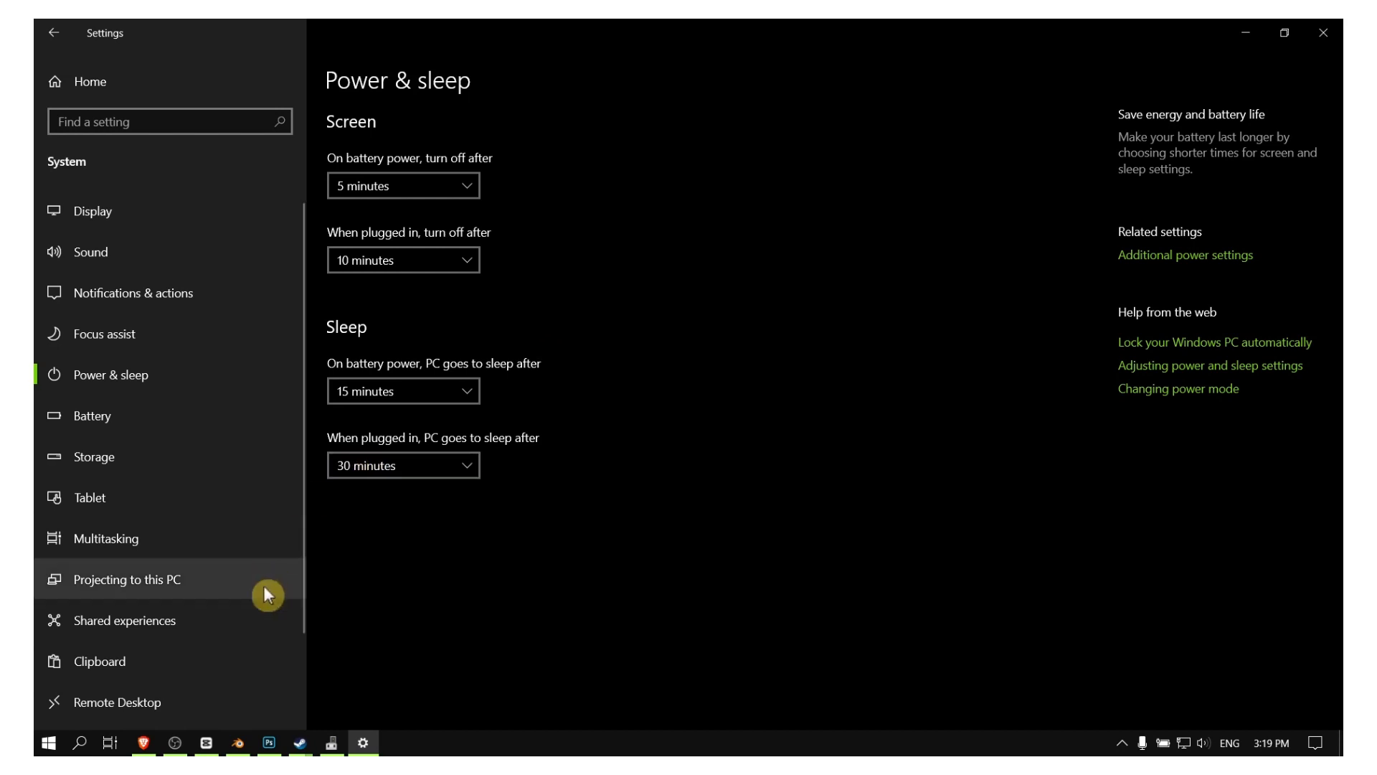
type("ed")
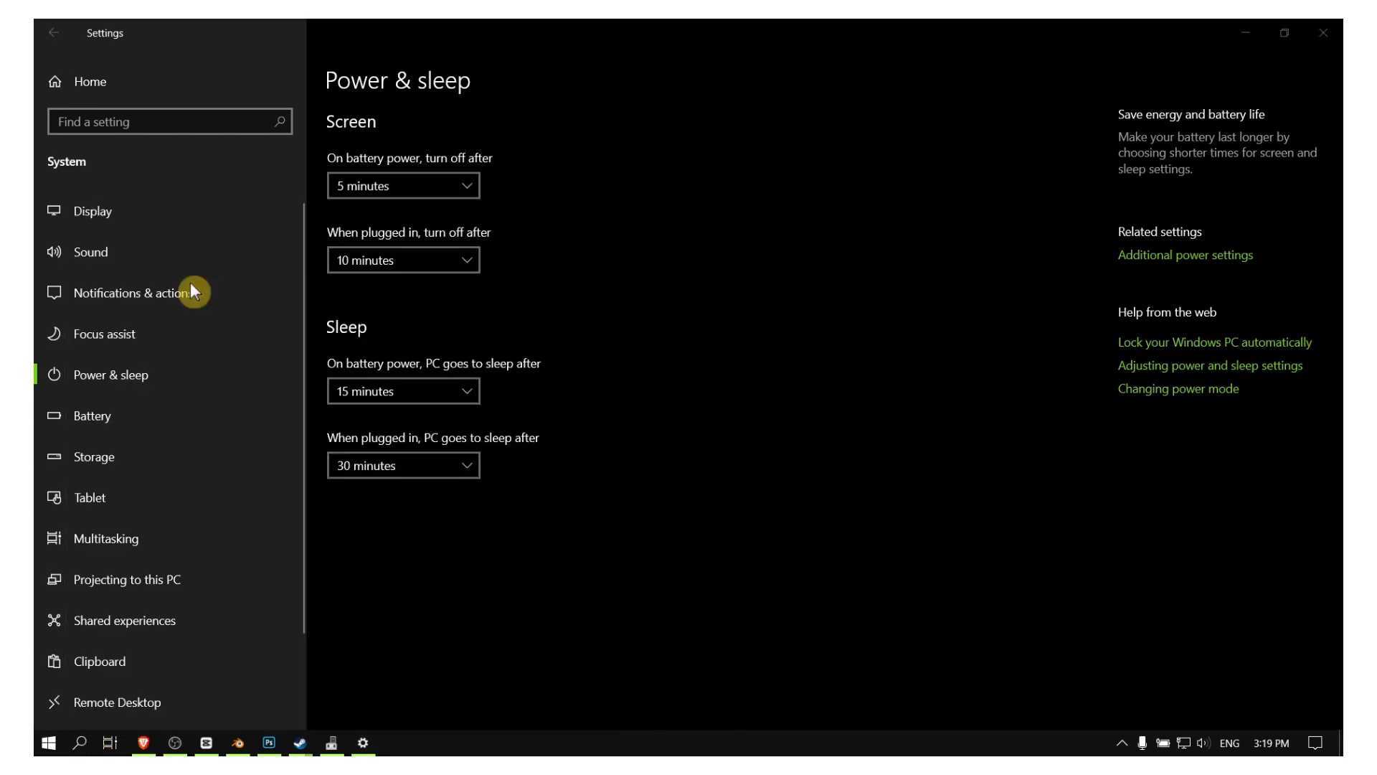
Reach the Balanced plan's edit settings via Additional power settings.
left_click(1184, 254)
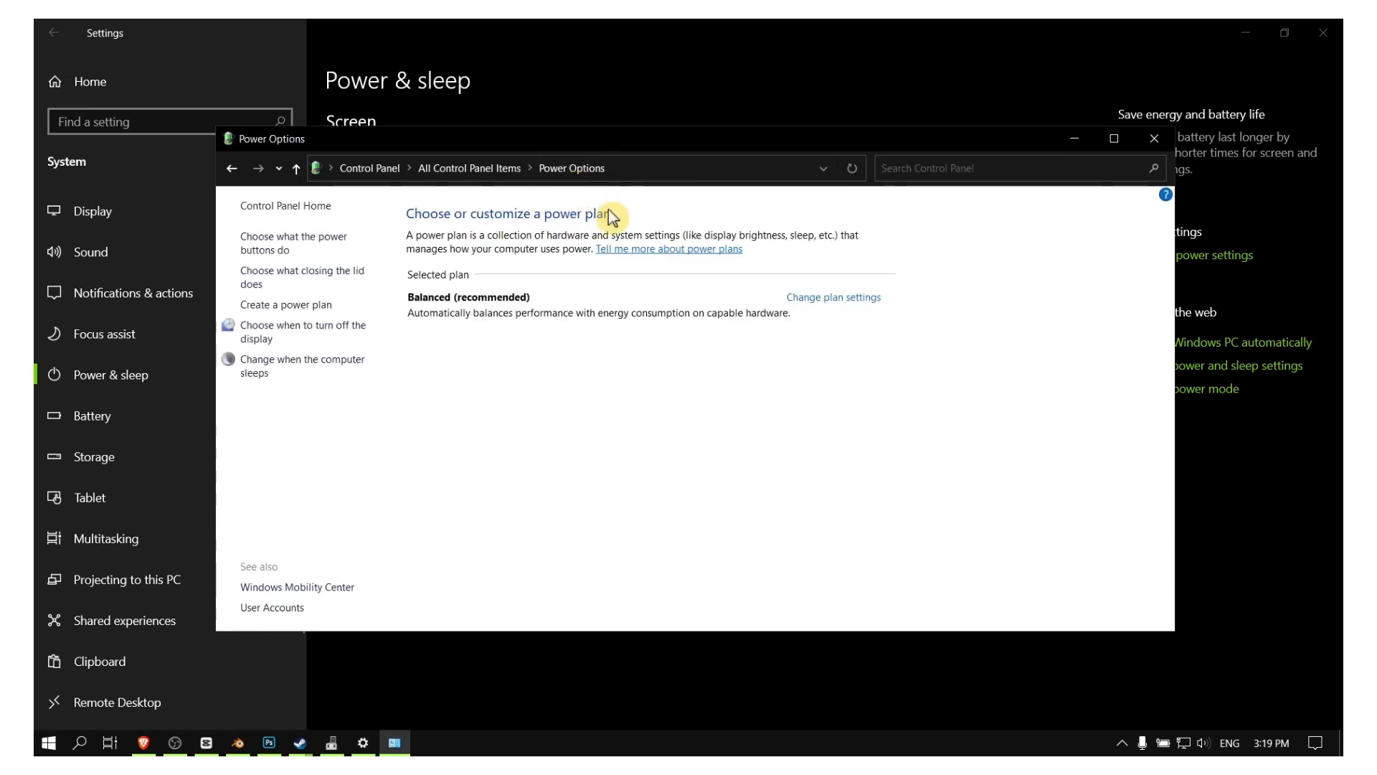
left_click(832, 297)
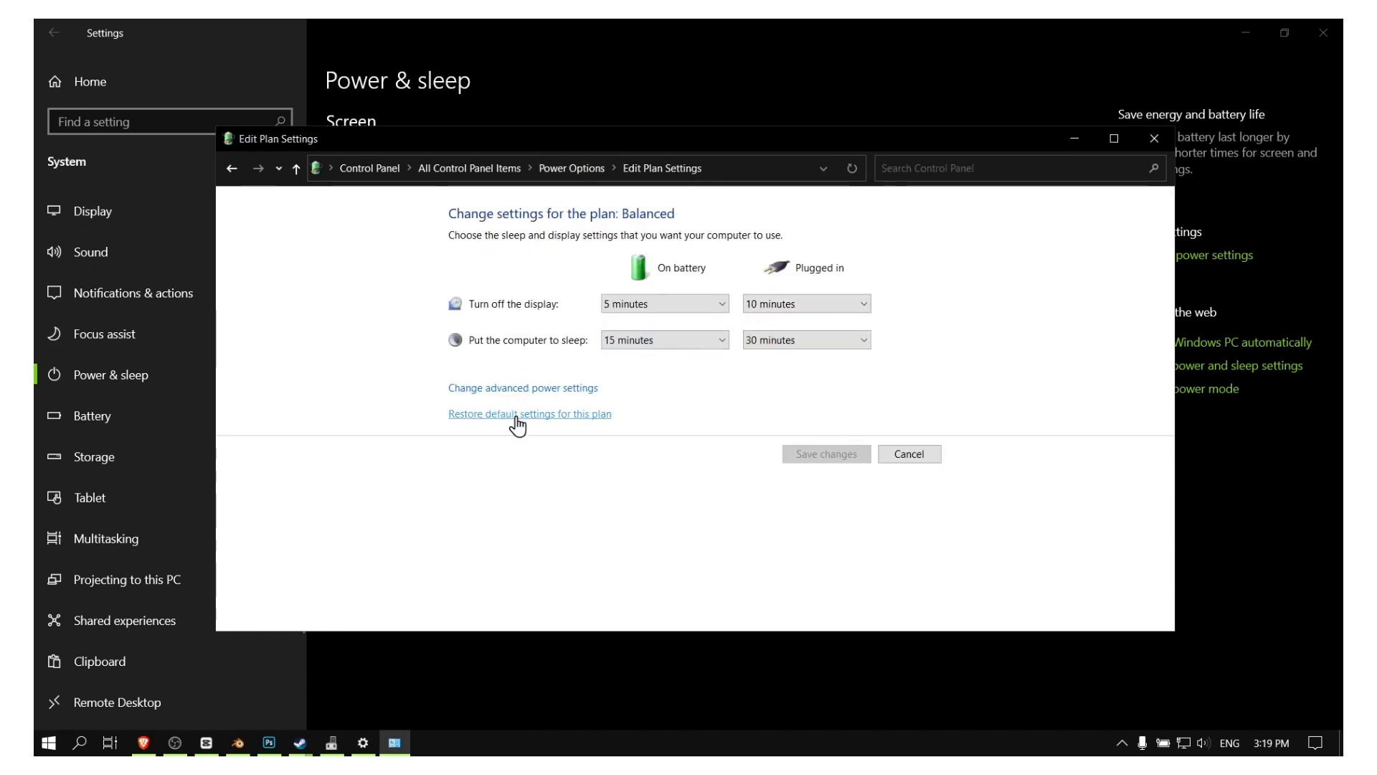
Expand Processor power management and Maximum processor state in the advanced power settings.
left_click(522, 388)
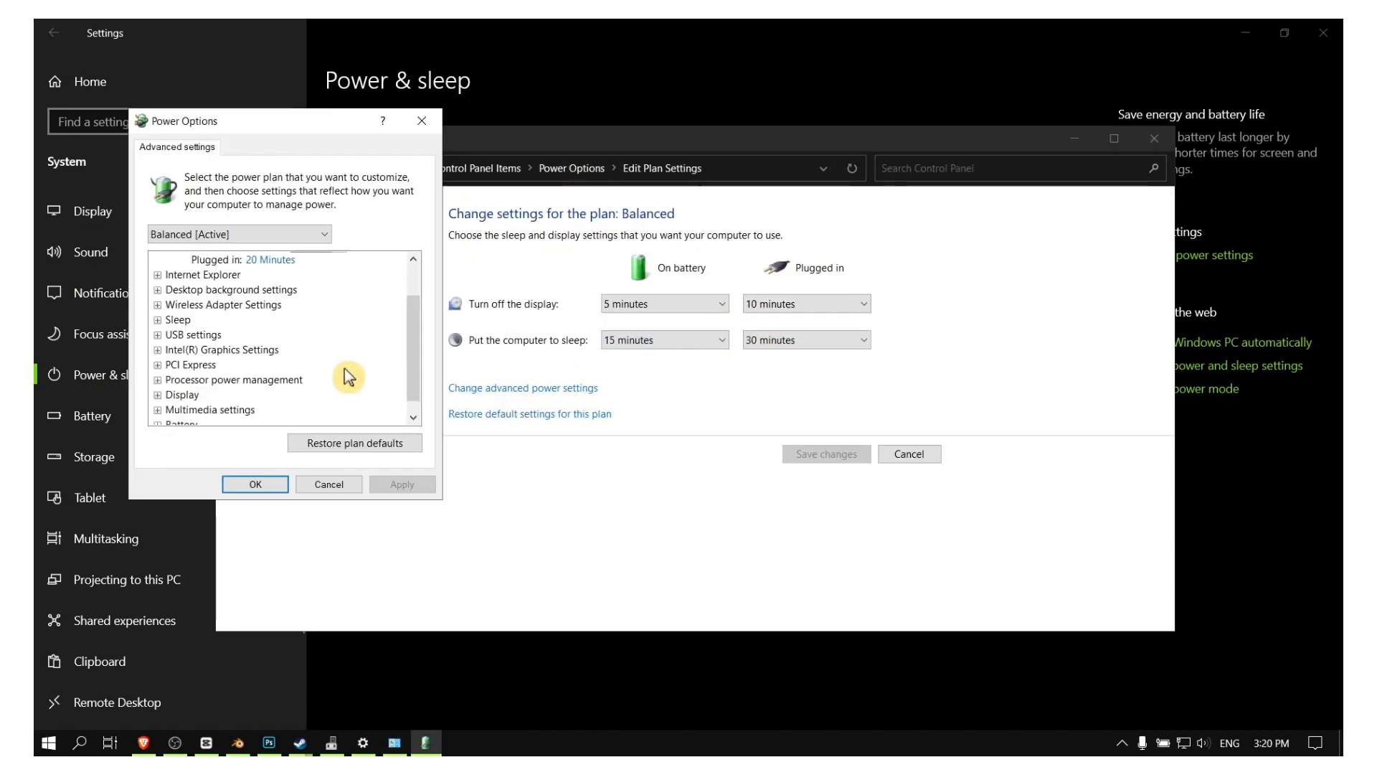
left_click(159, 379)
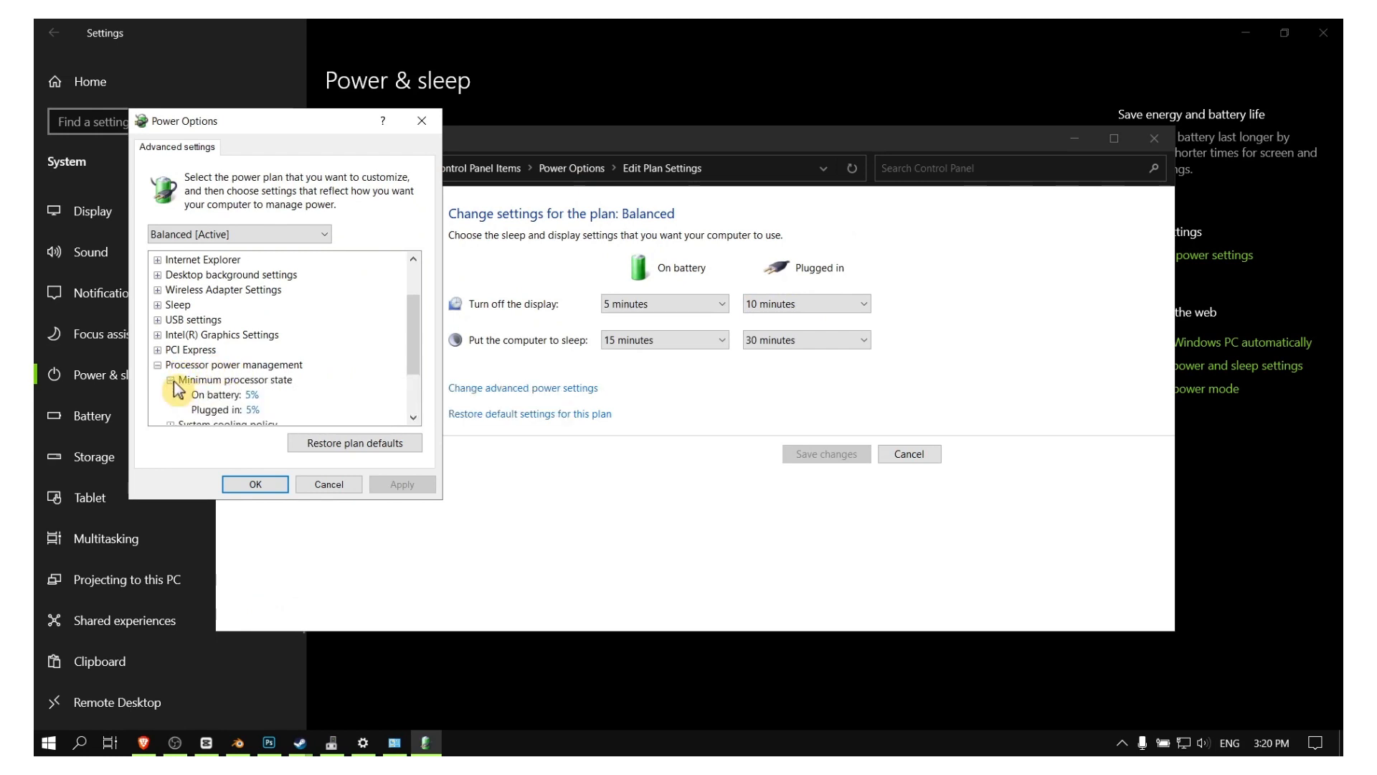
scroll("down", 3)
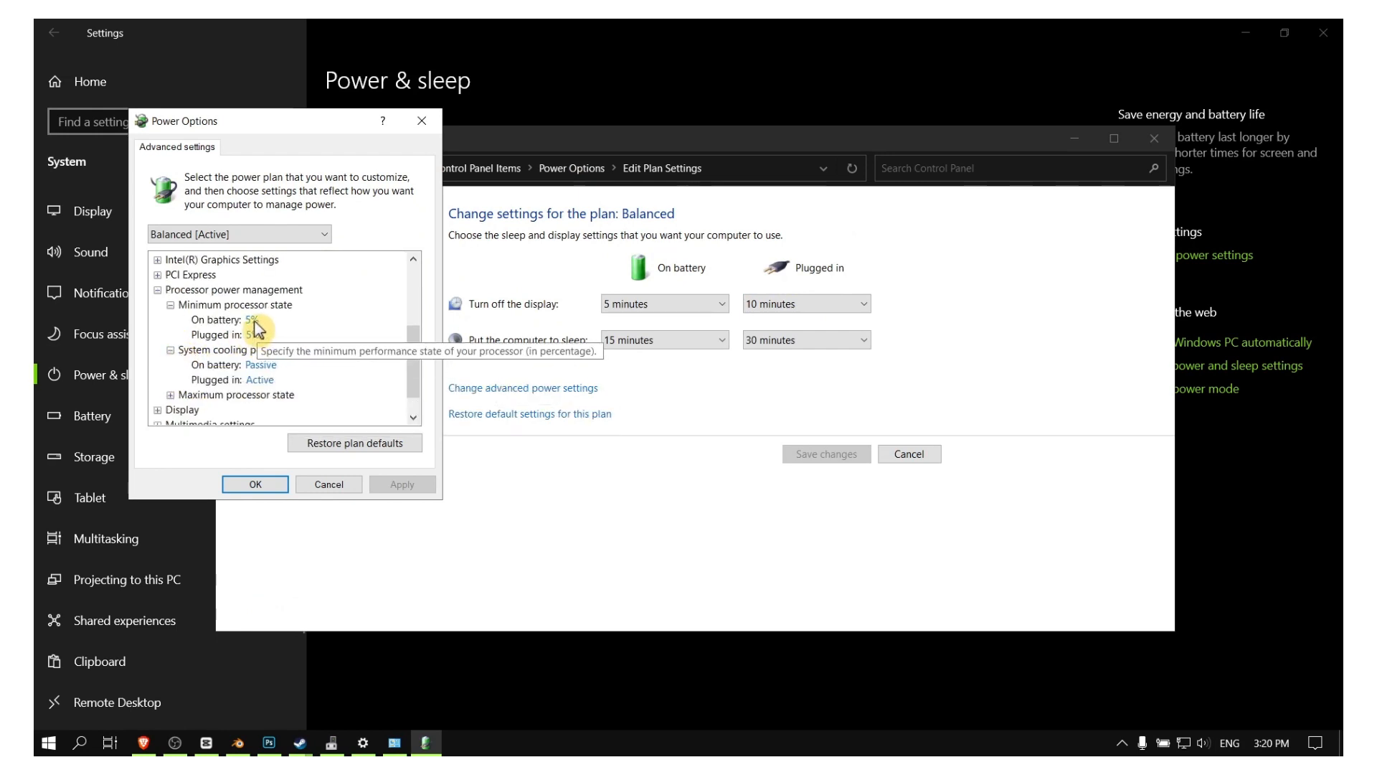
mouse_move(218, 397)
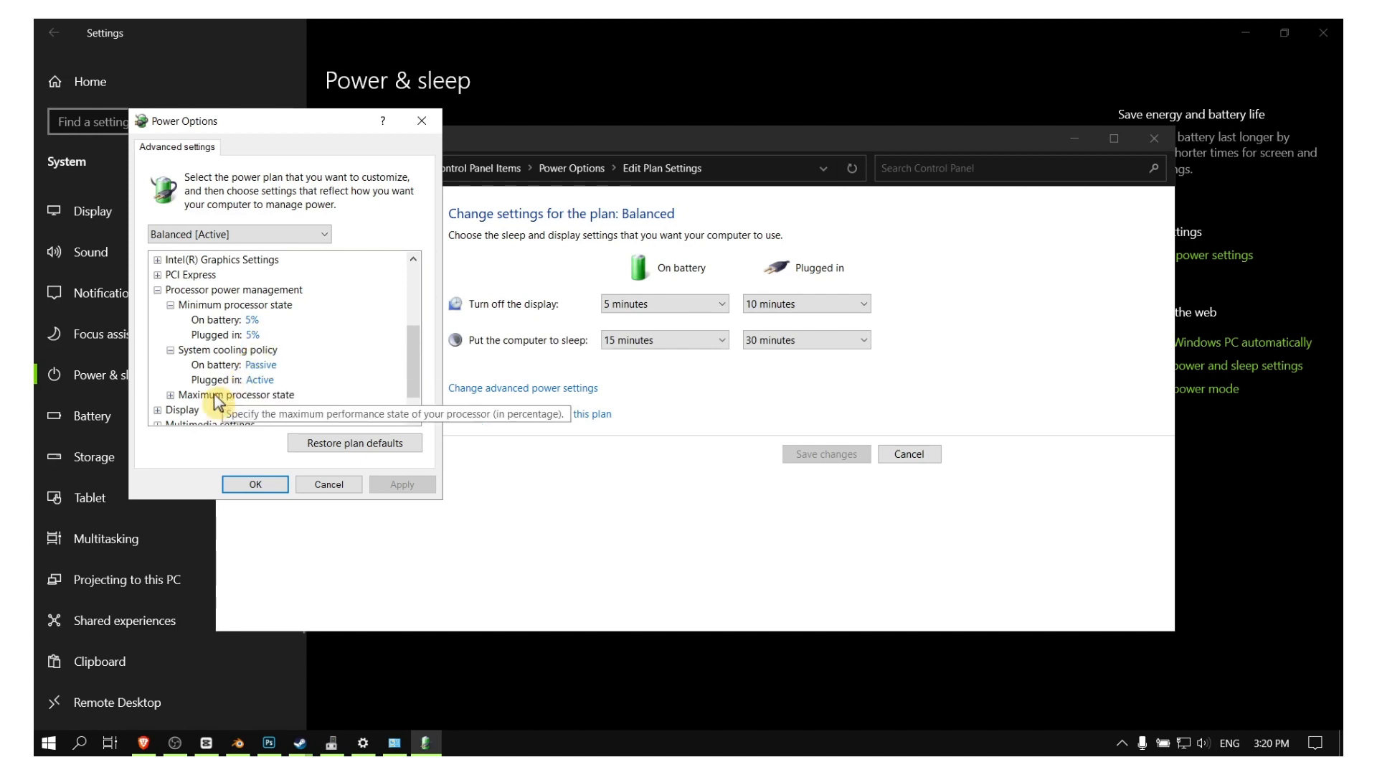
left_click(158, 393)
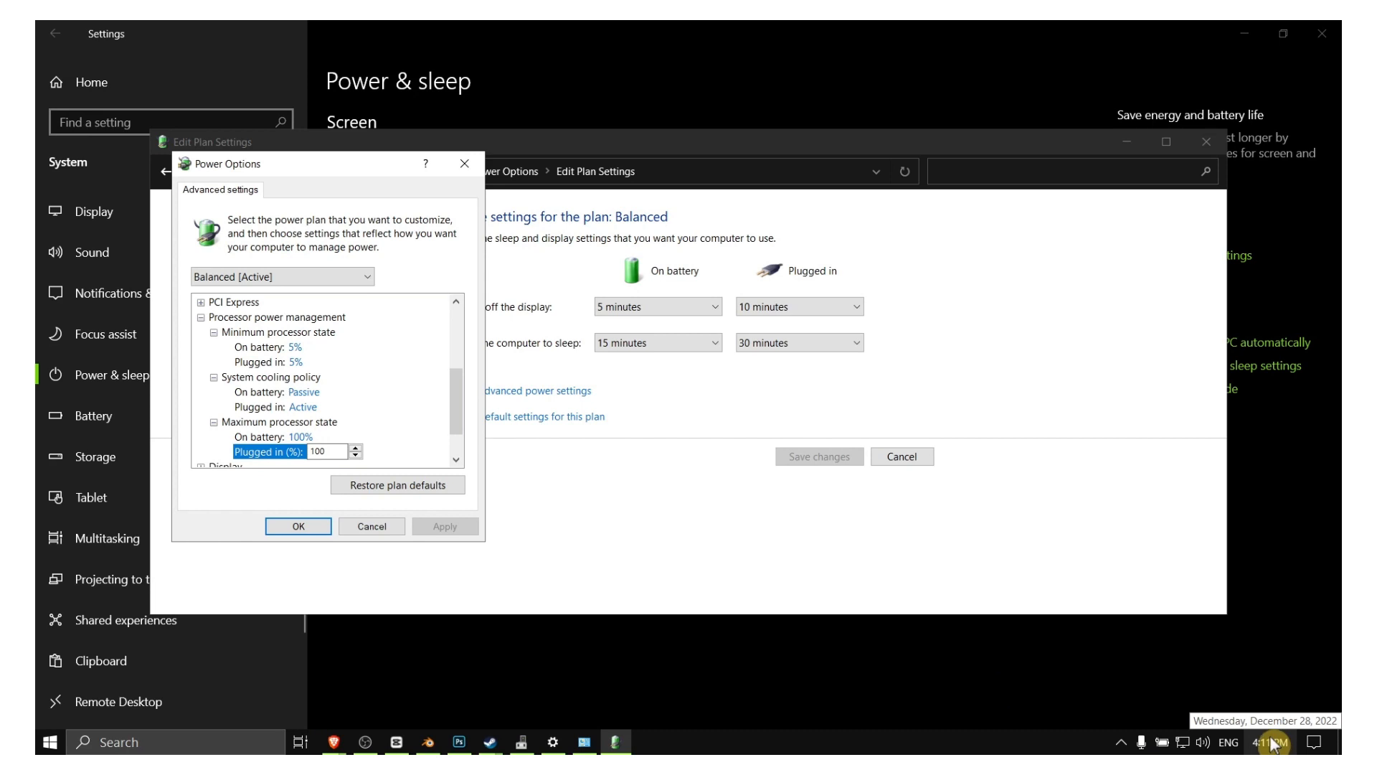
mouse_move(1165, 744)
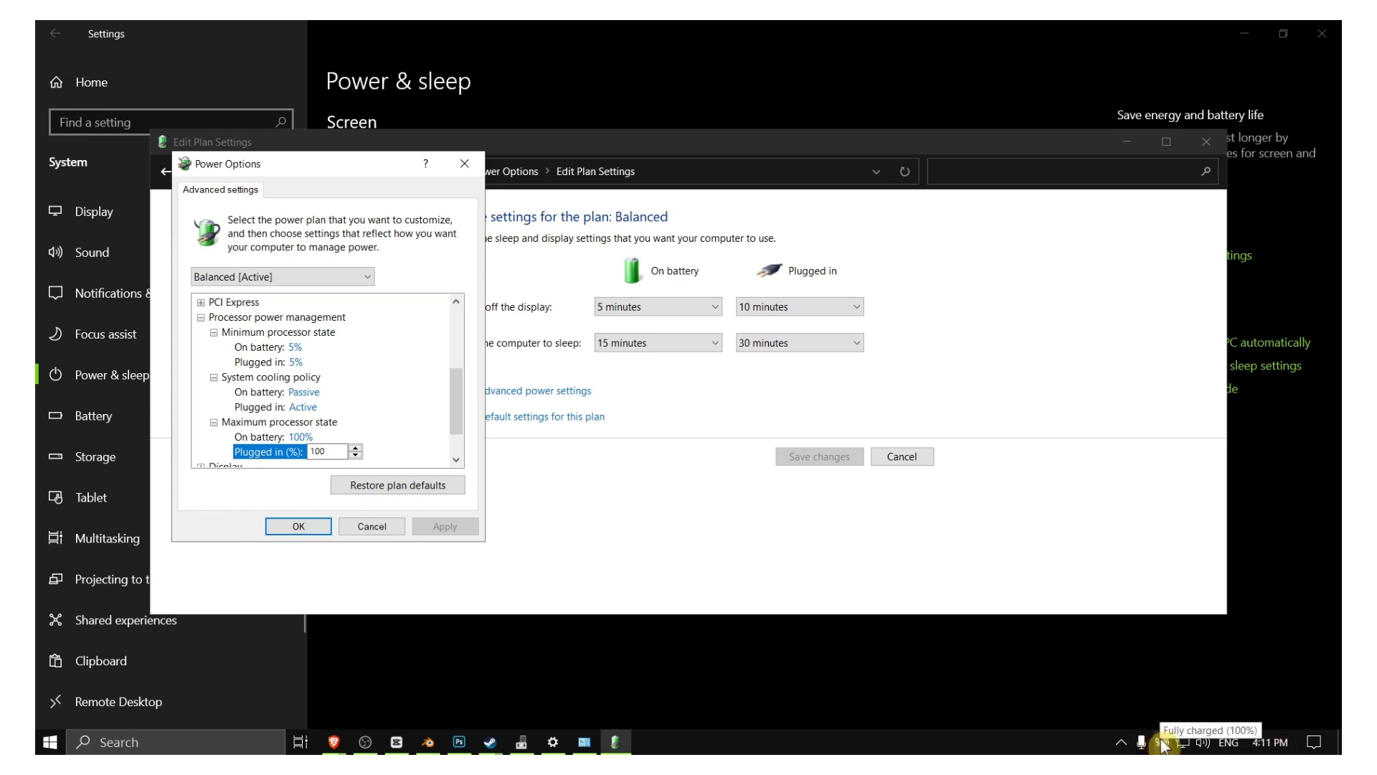
Raise the plugged-in power mode slider in the battery panel to best performance.
left_click(1160, 742)
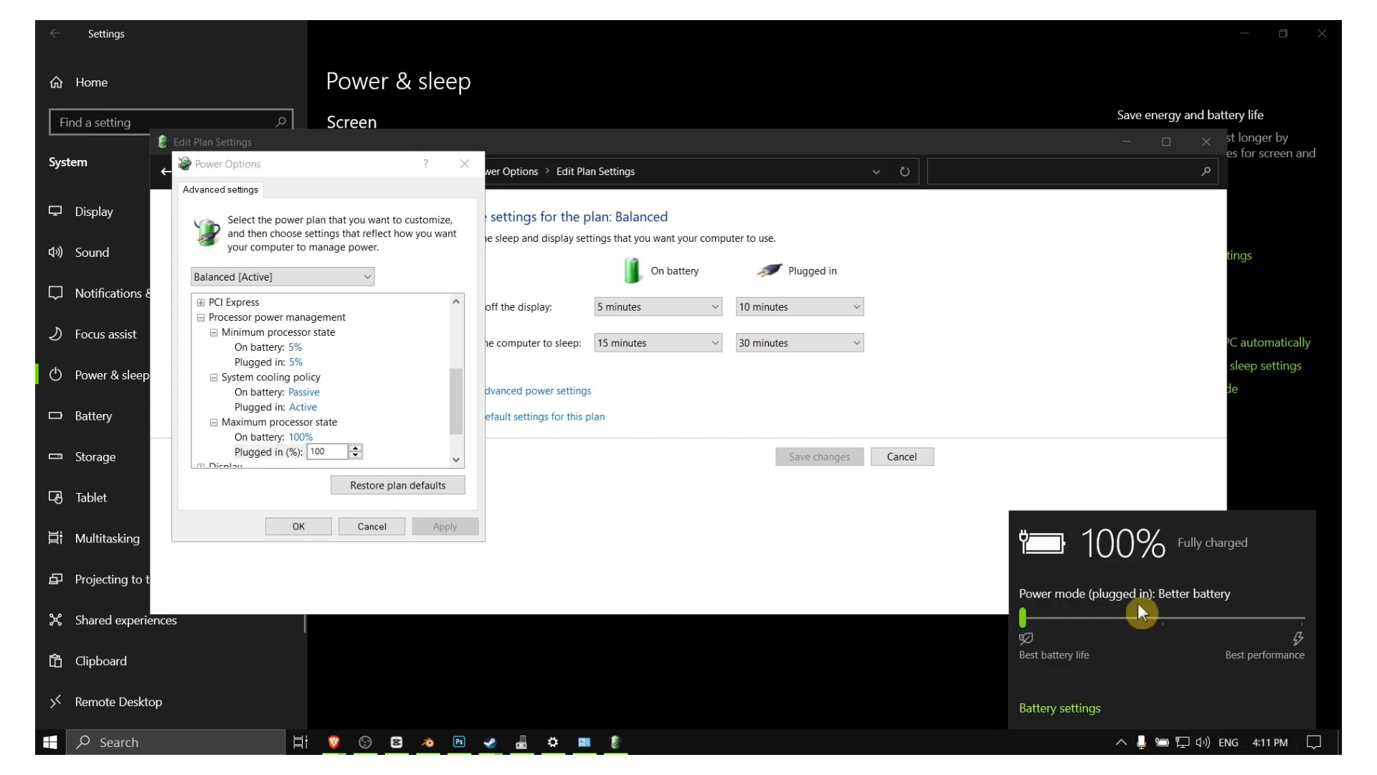
left_click_drag(1142, 617, 1286, 626)
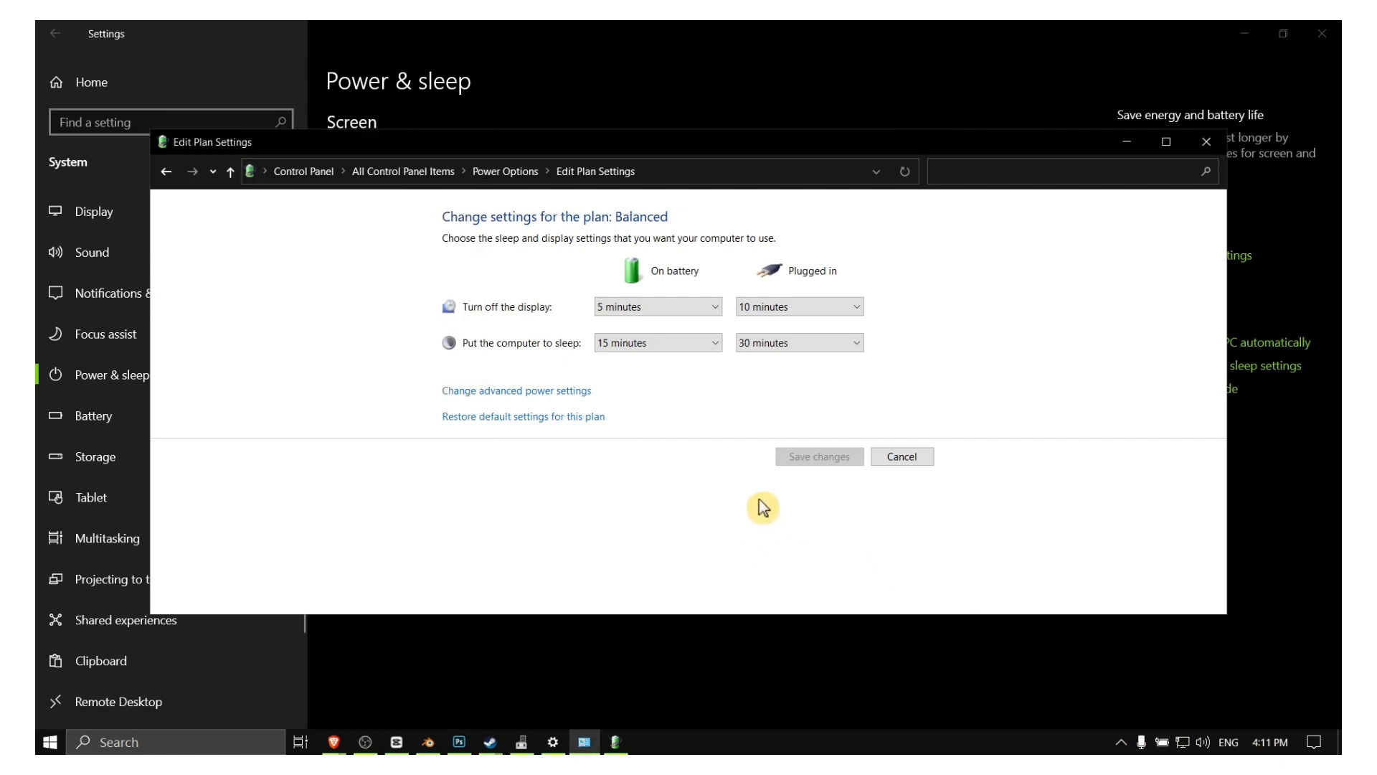
mouse_move(868, 385)
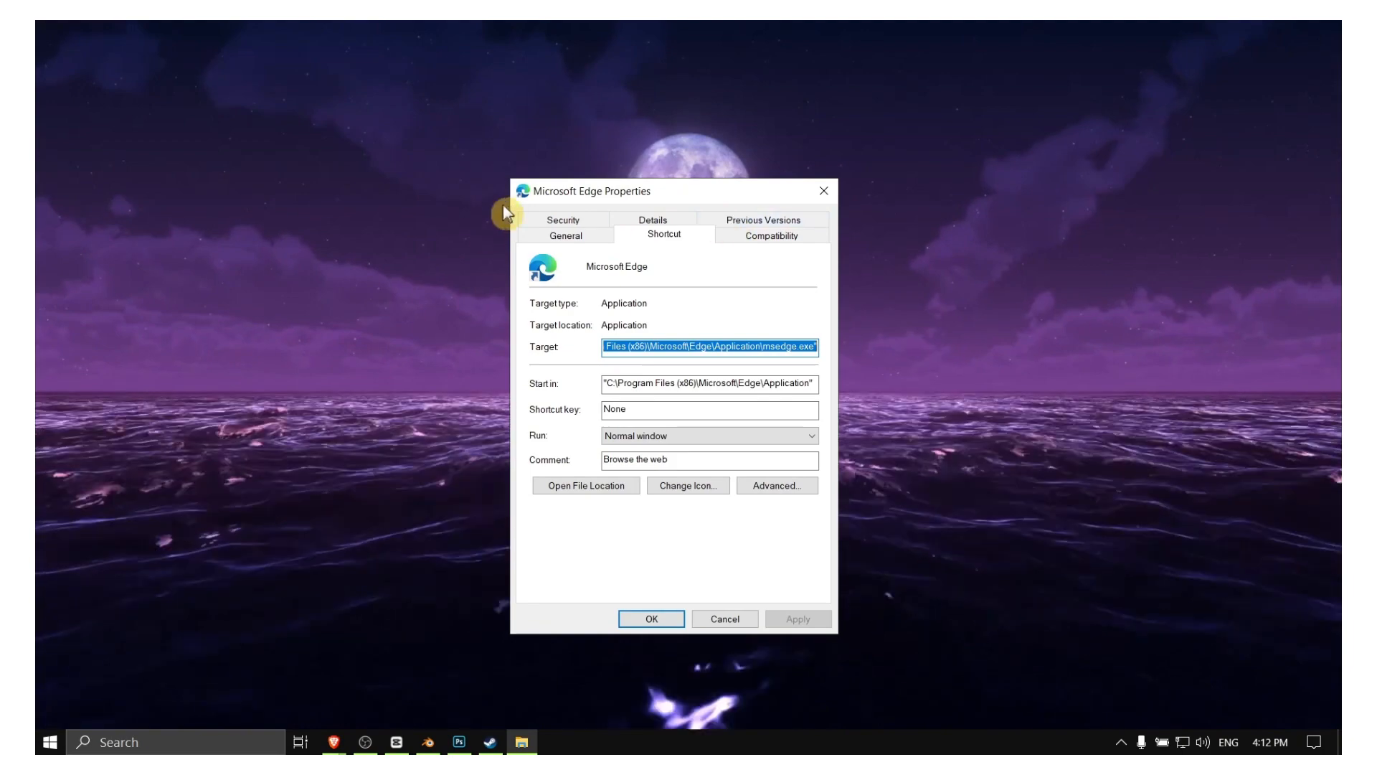
mouse_move(657, 342)
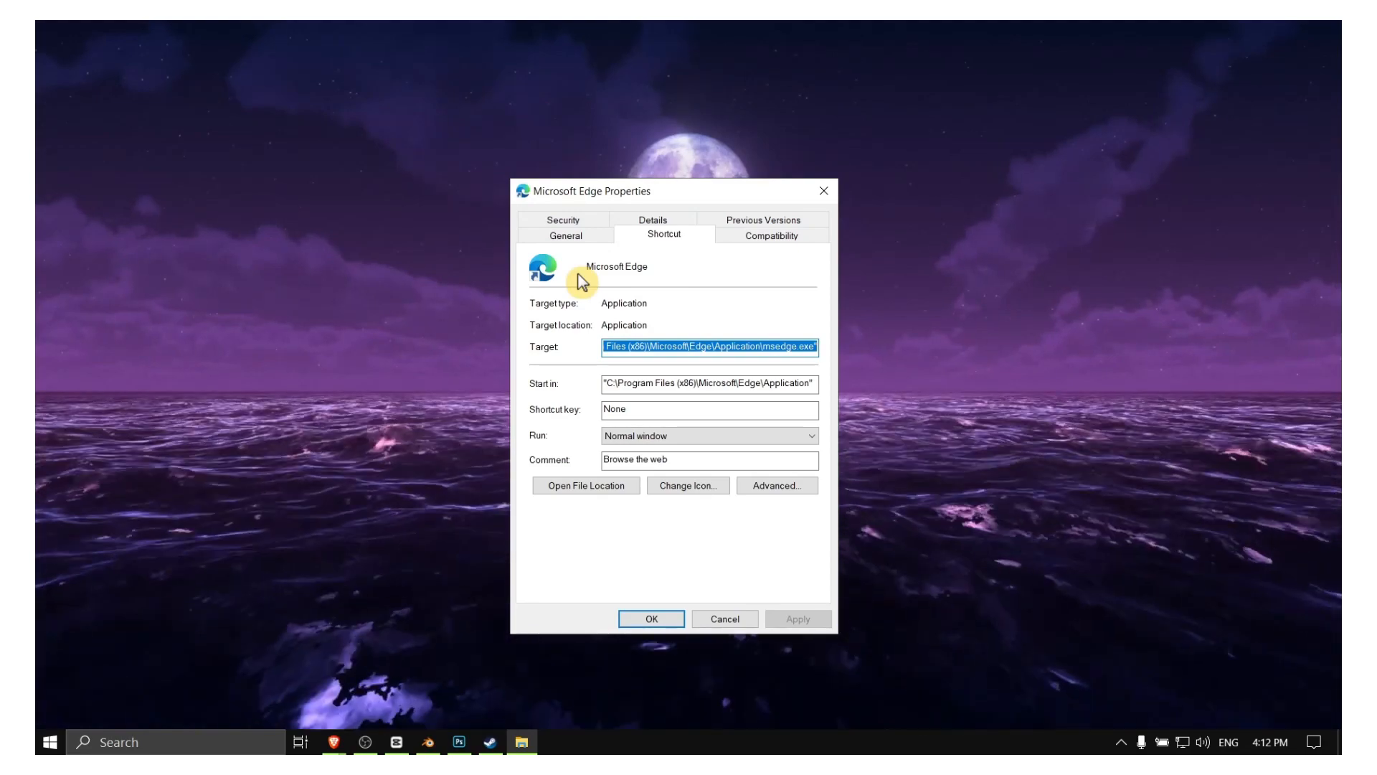
Enable Windows 8 compatibility mode, disabled fullscreen optimizations and Run as administrator for Microsoft Edge.
left_click(769, 234)
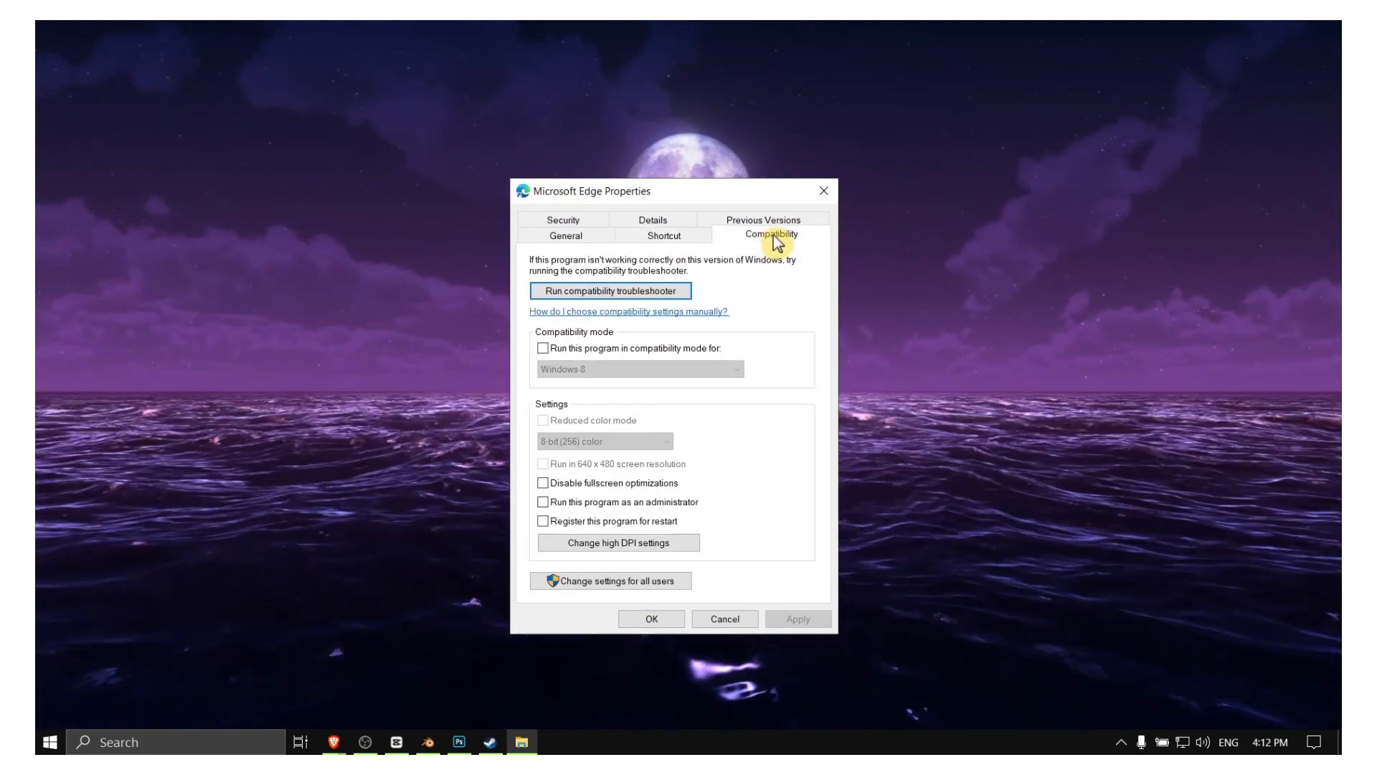
left_click(542, 349)
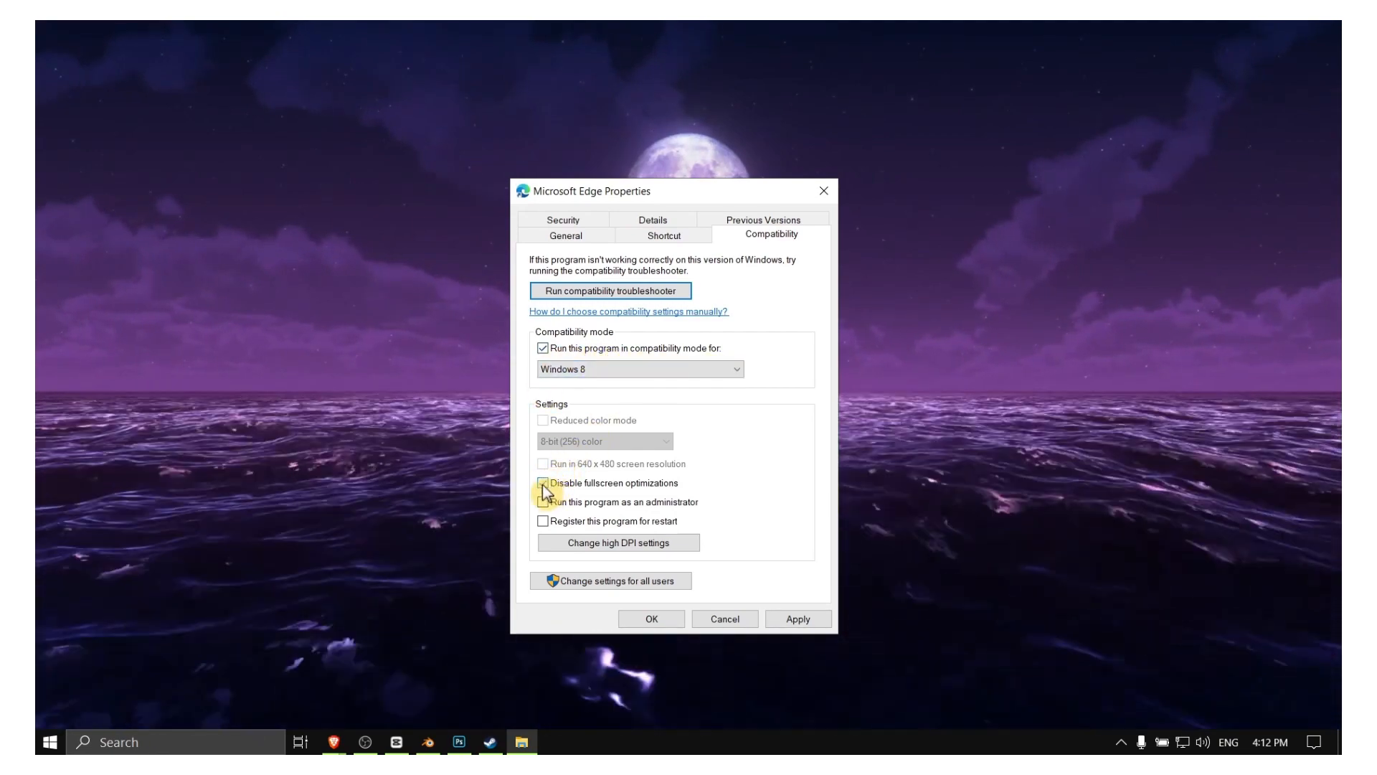
left_click(542, 484)
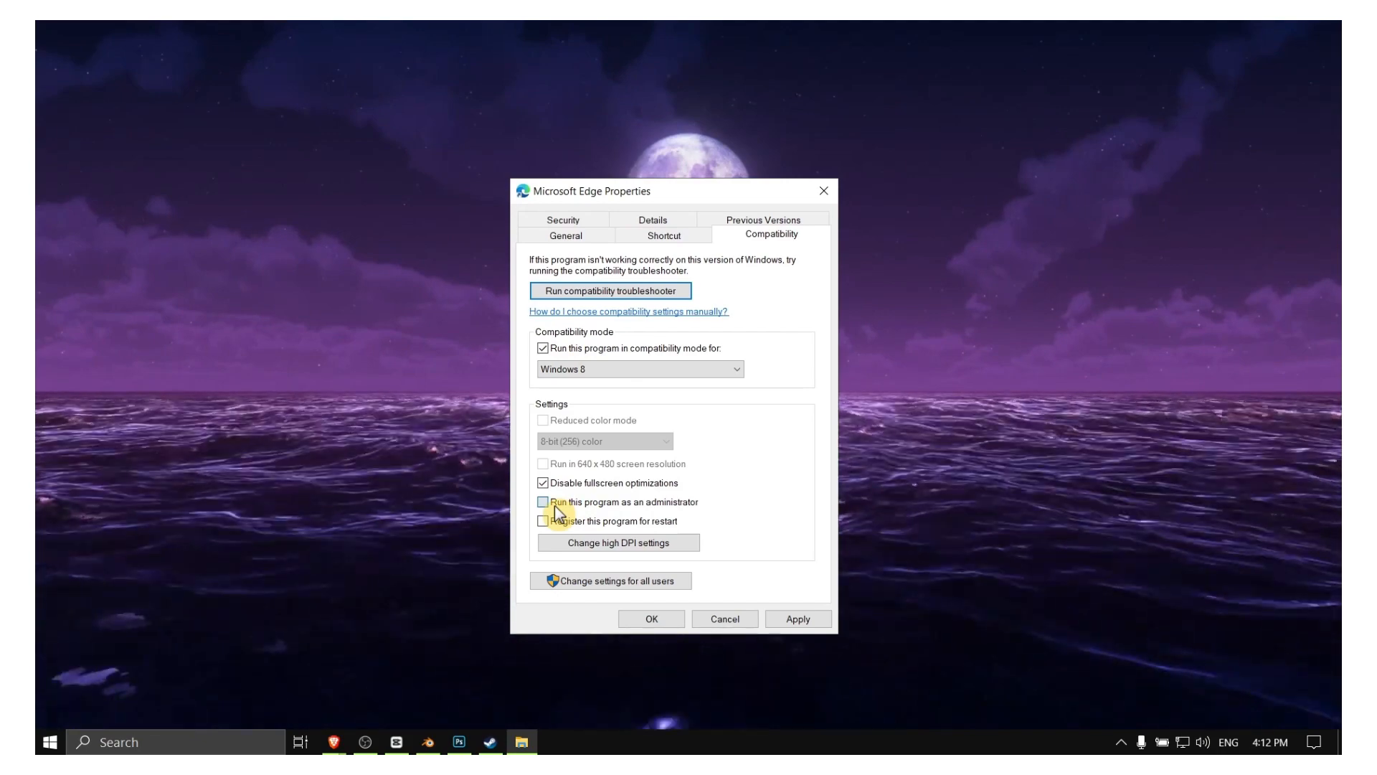
left_click(542, 502)
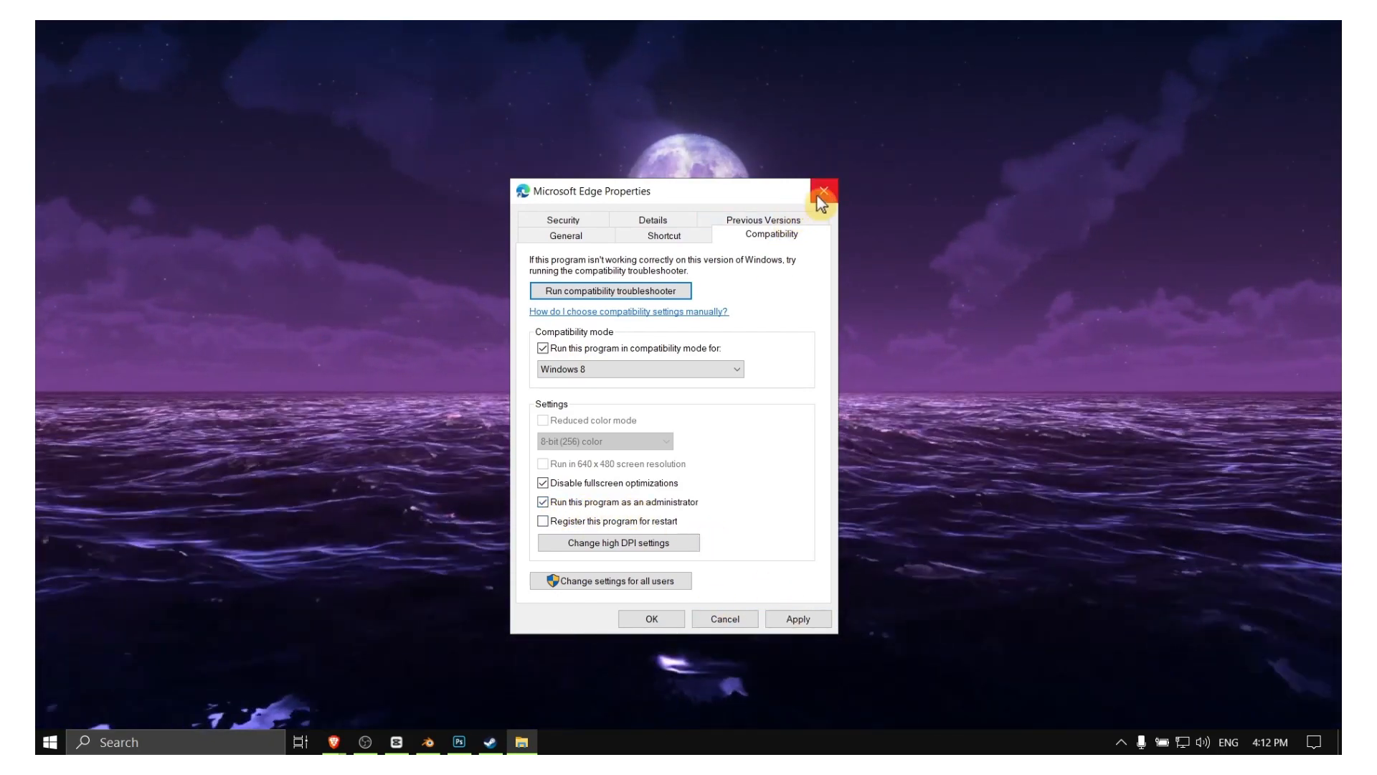
left_click(822, 191)
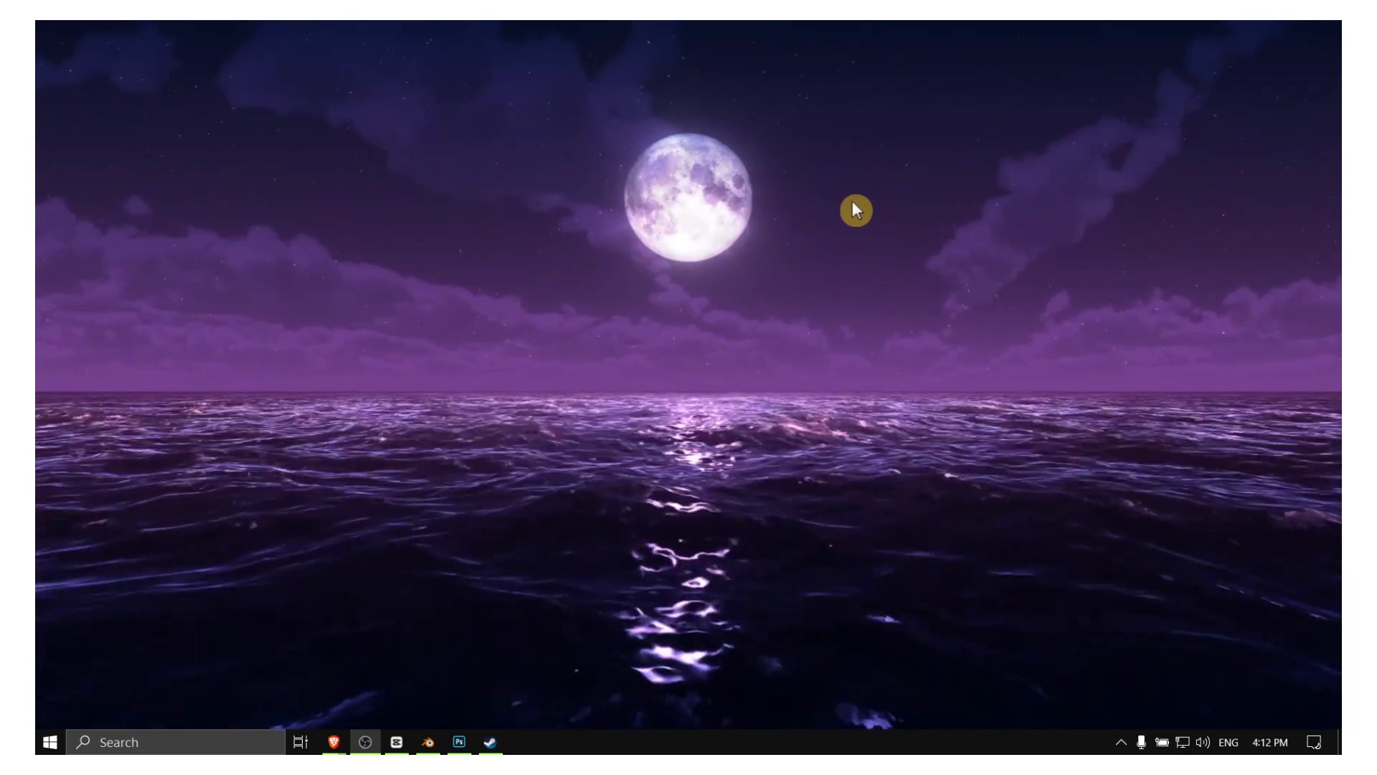
mouse_move(770, 332)
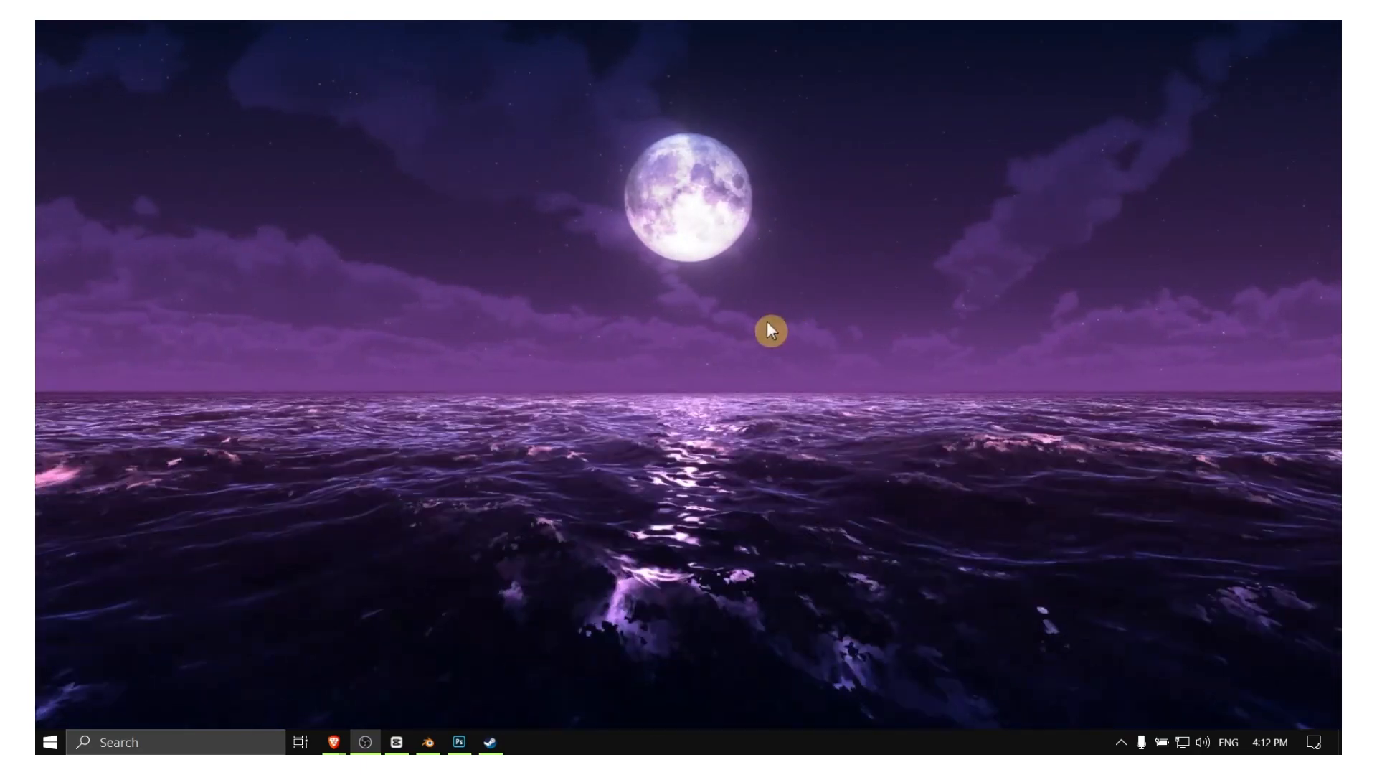